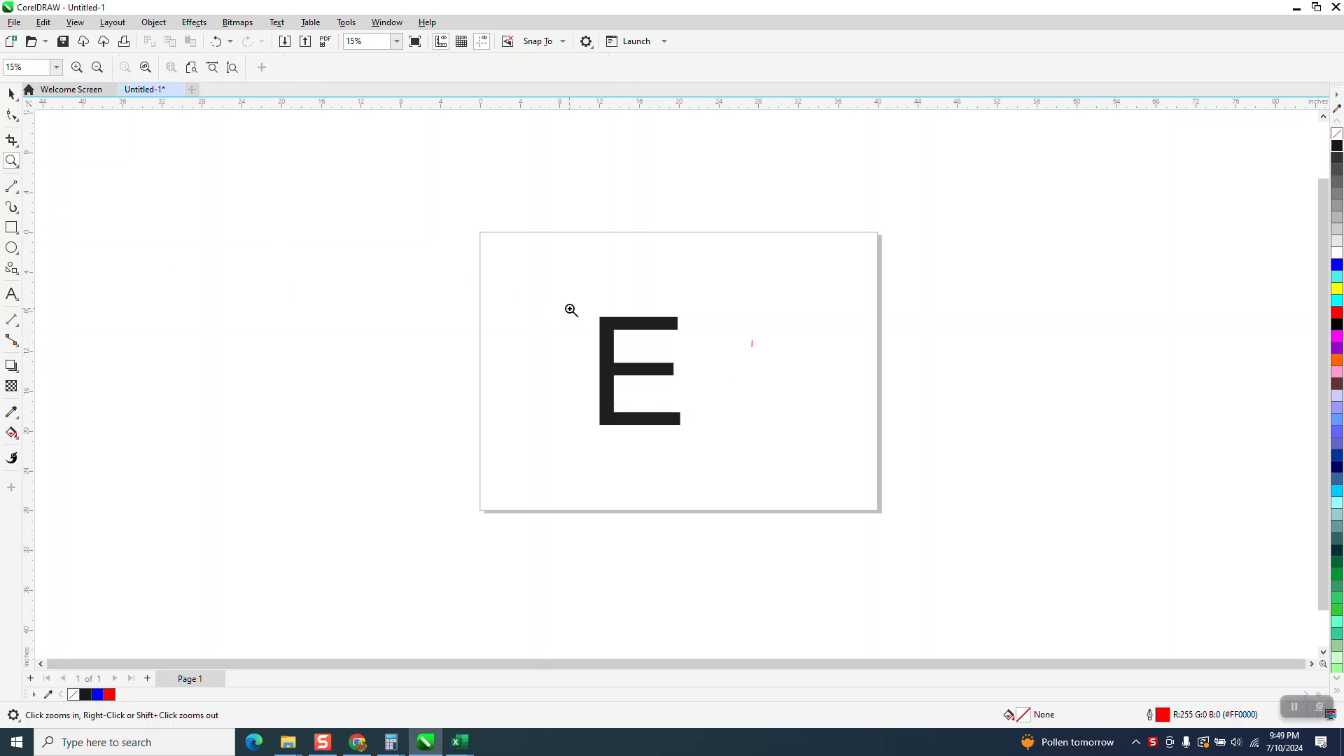
- Zoom in on the Arial letter E, select it and convert it to curves with Ctrl+Q
left_click(570, 310)
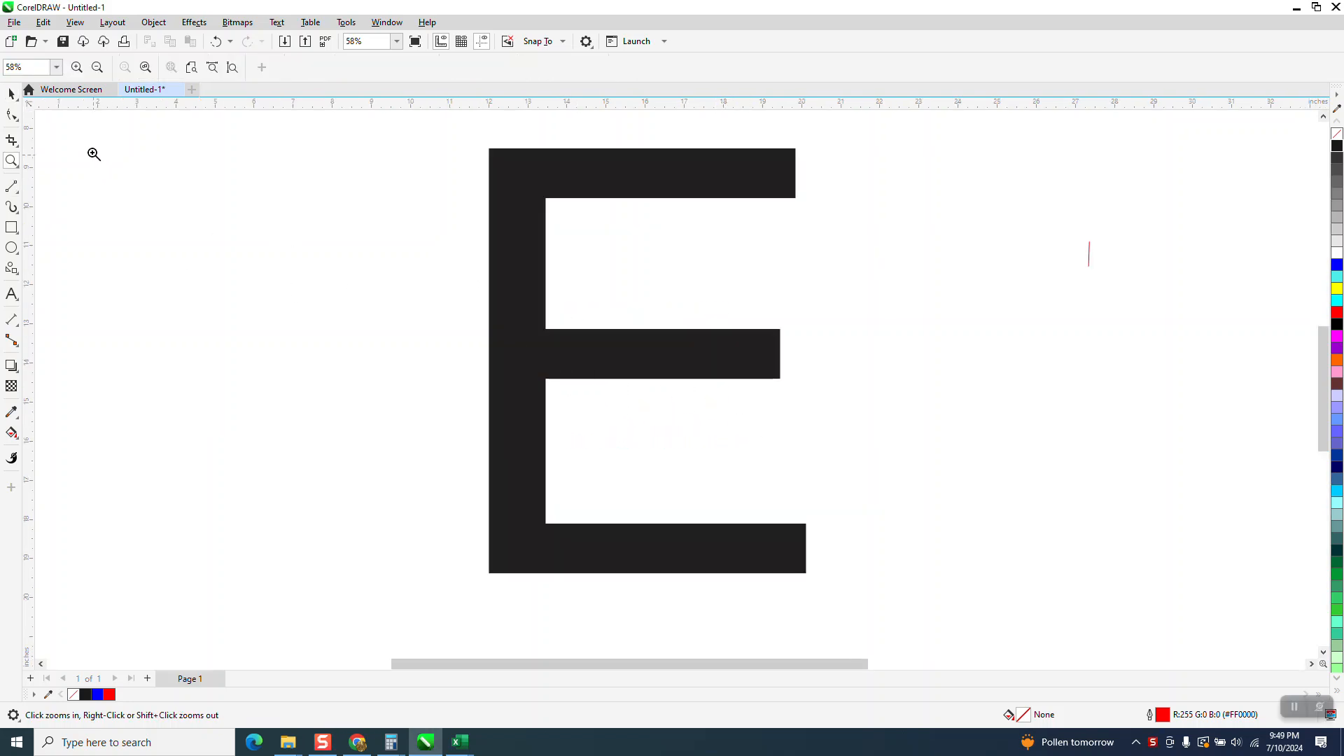
left_click(13, 93)
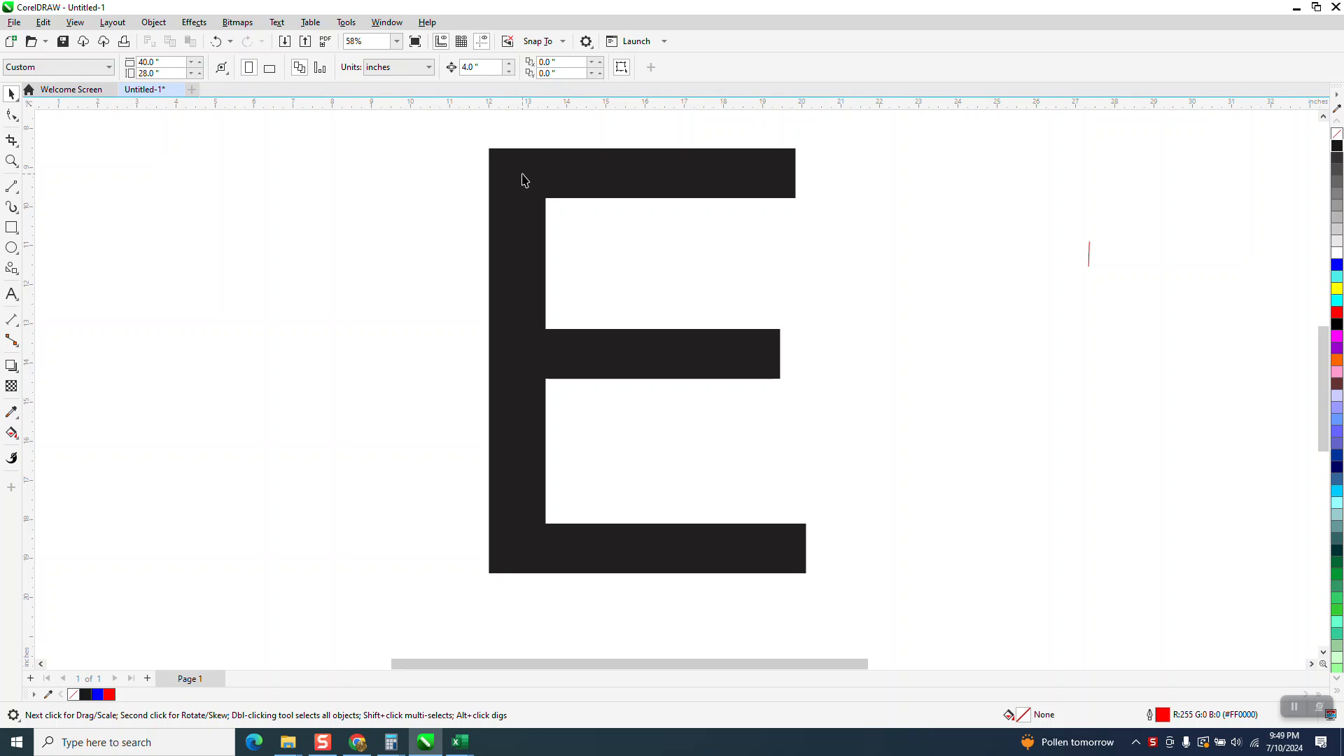
mouse_move(1094, 260)
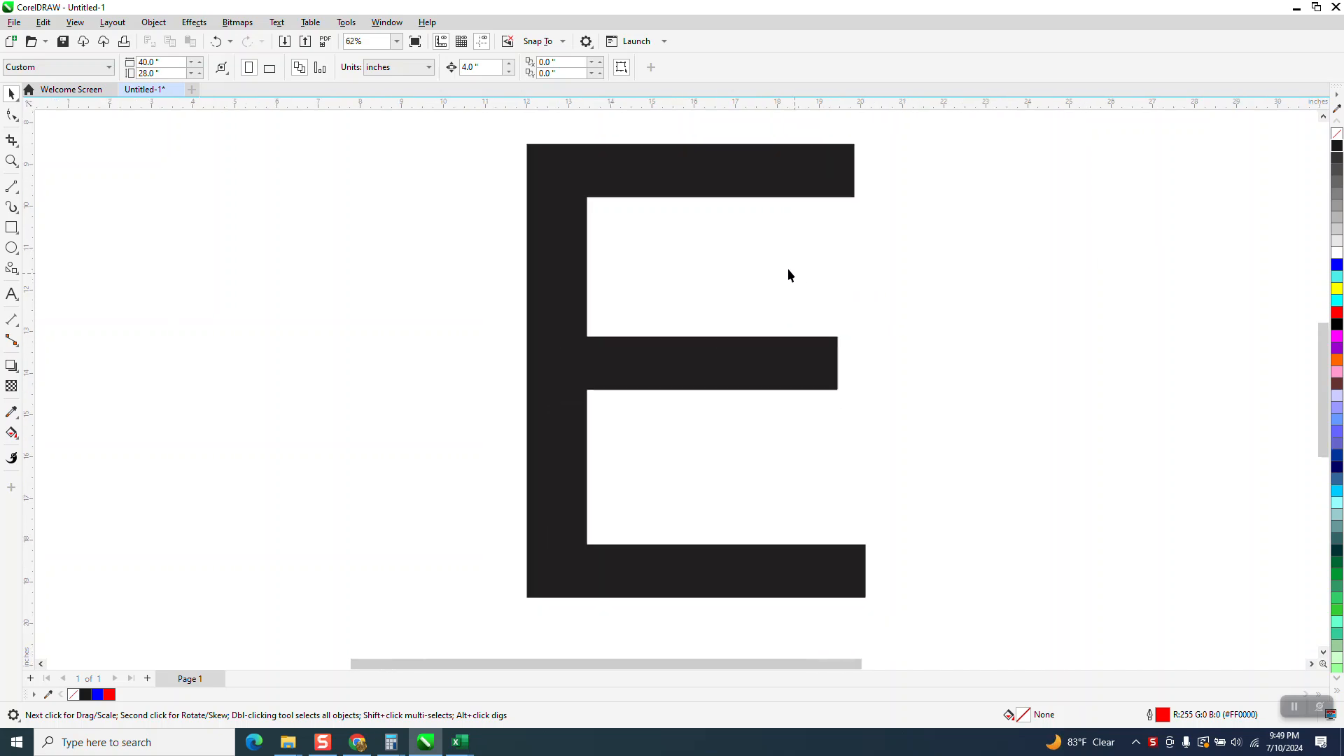
left_click(695, 368)
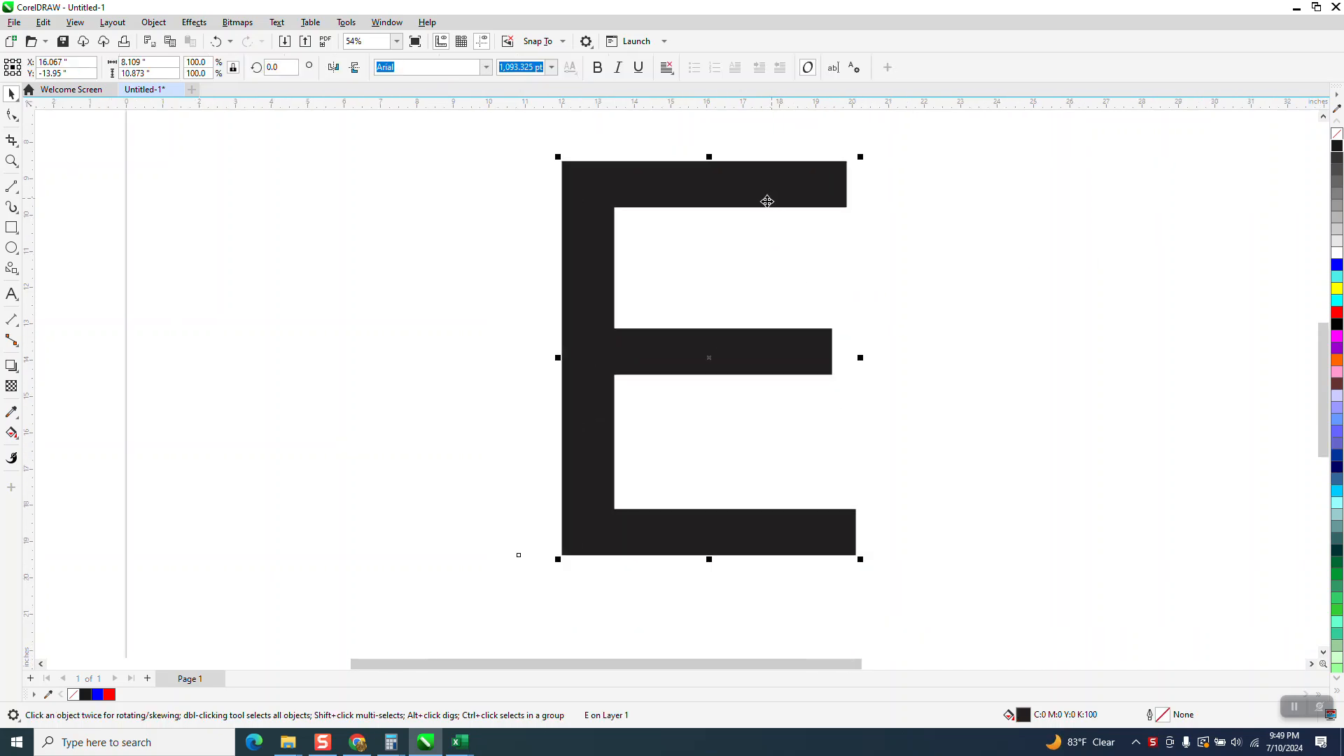
mouse_move(772, 224)
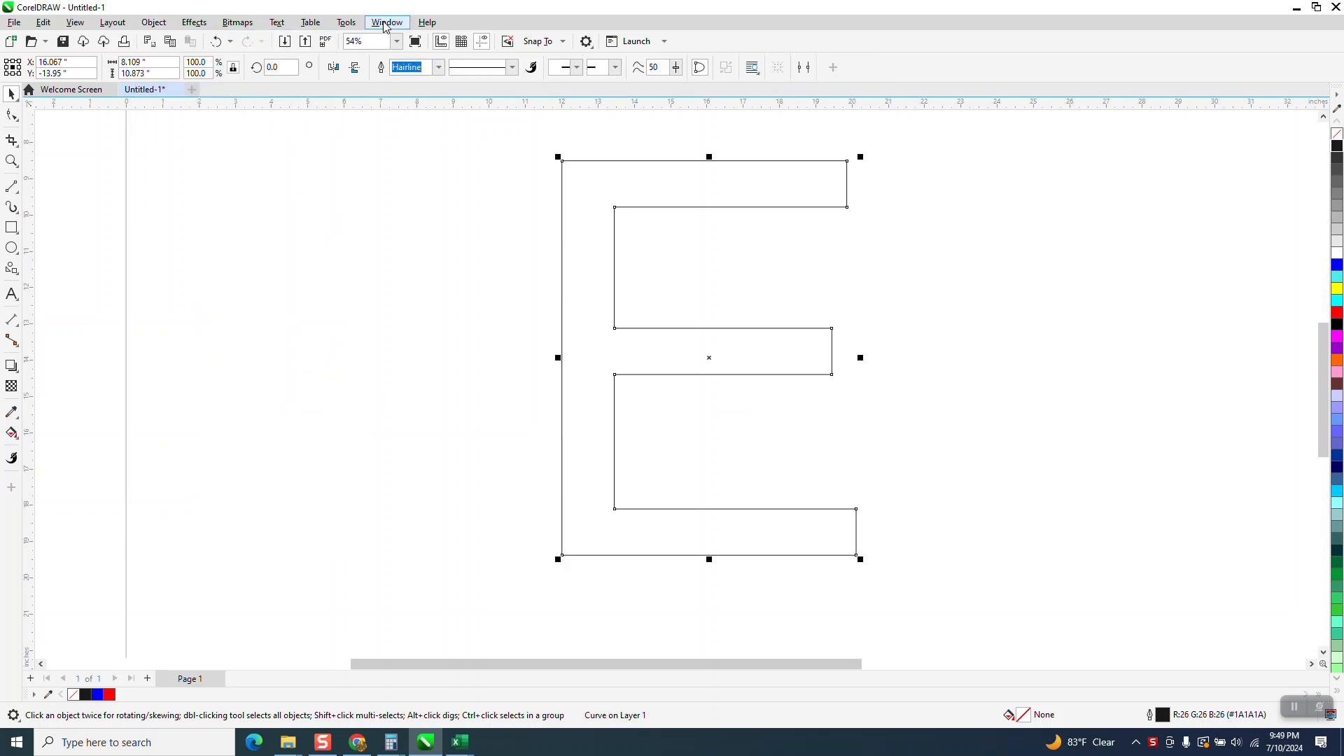
- Show the Scripts docker via Tools > Scripts > Scripts
left_click(346, 22)
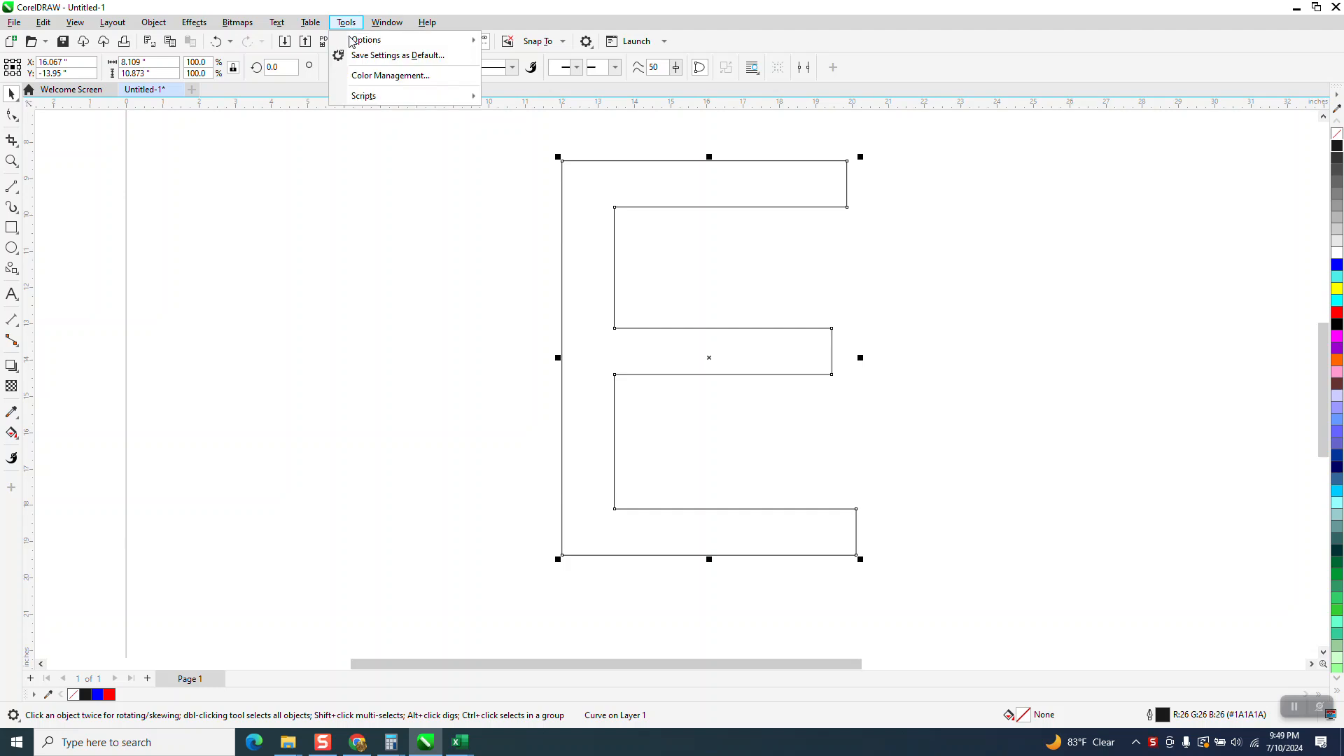
mouse_move(364, 96)
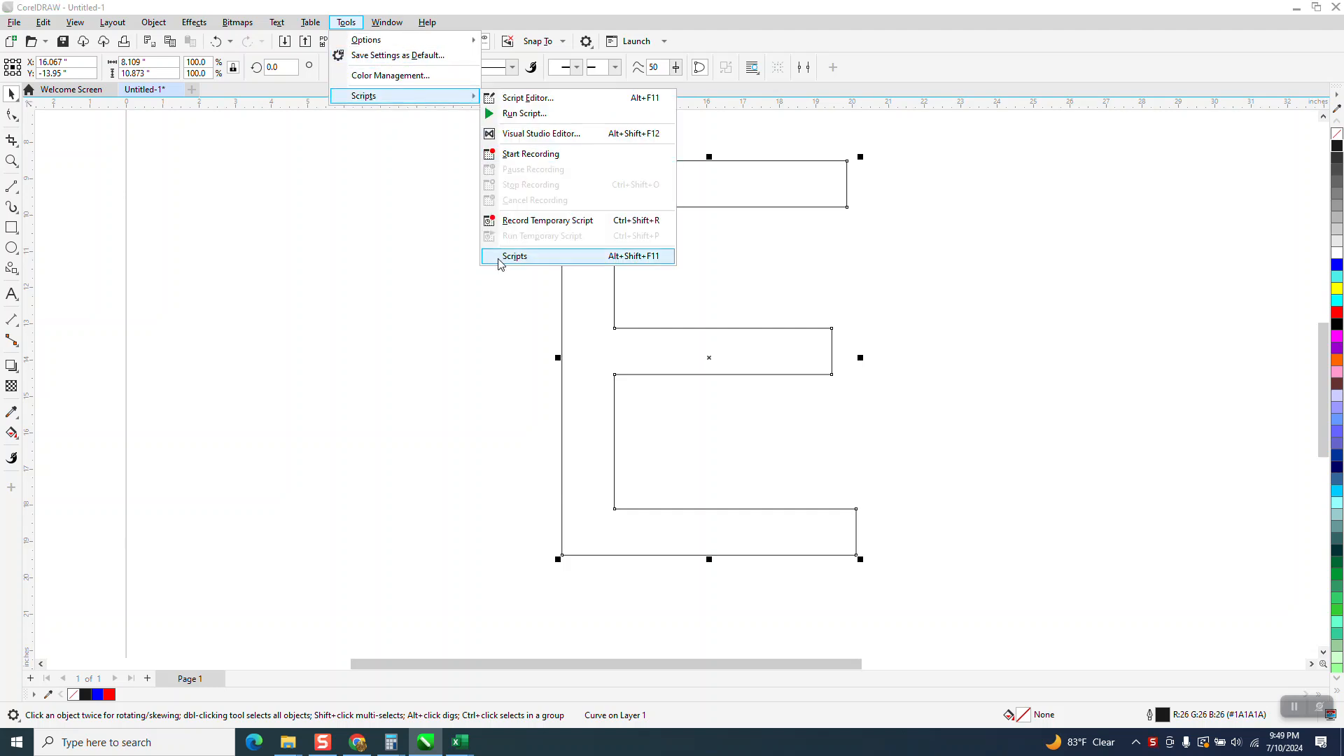
left_click(514, 255)
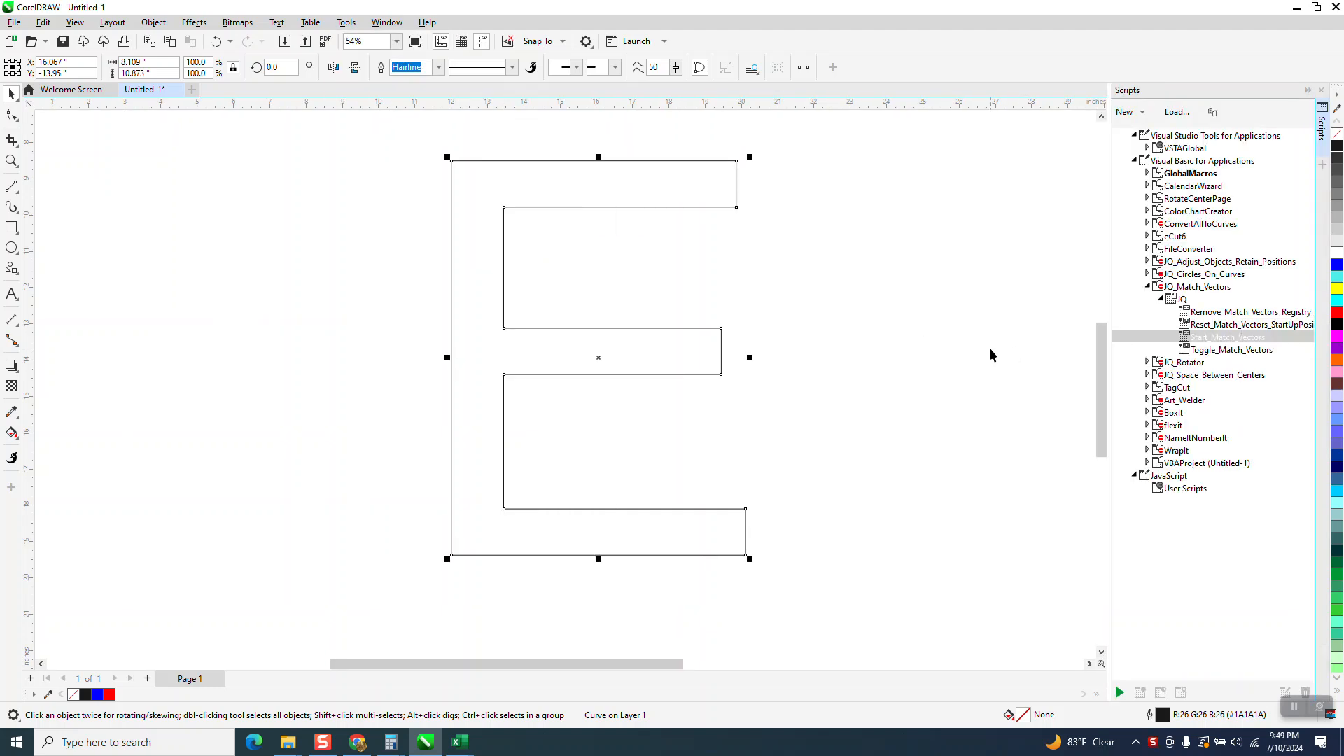
mouse_move(1208, 368)
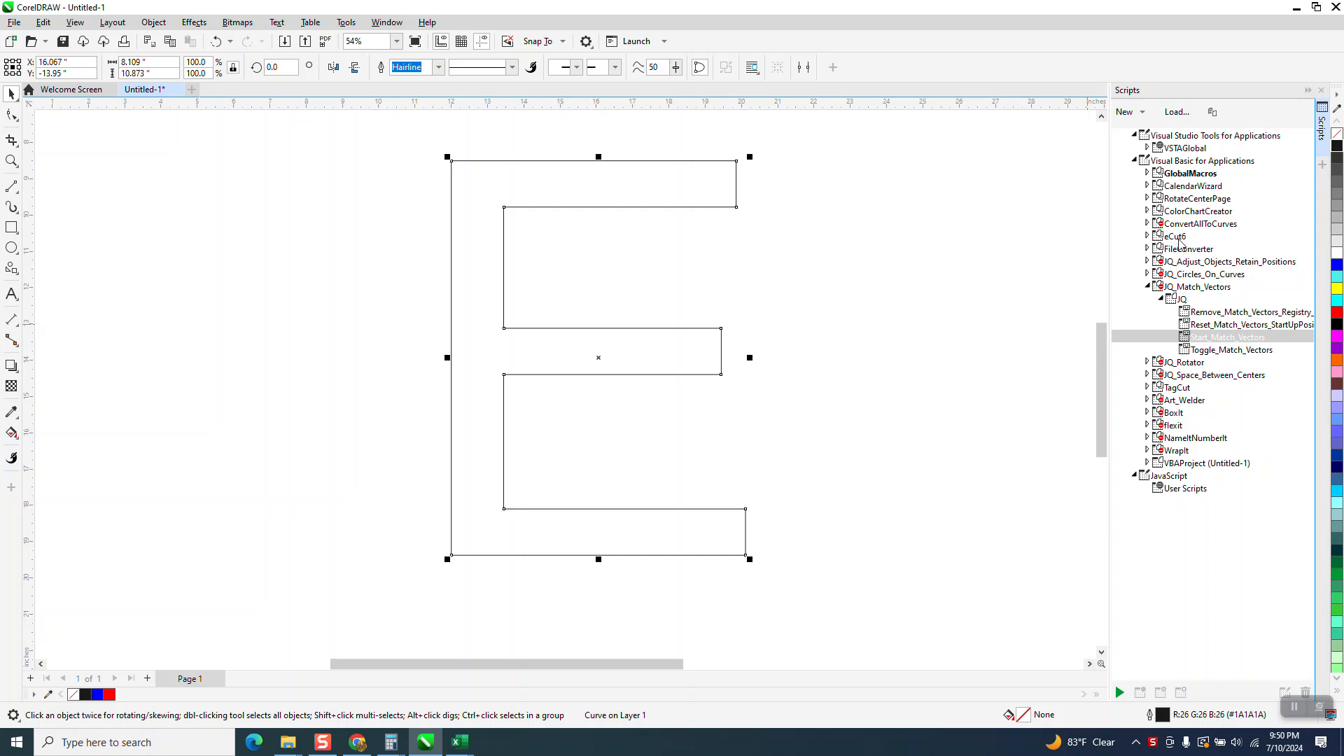
mouse_move(1191, 384)
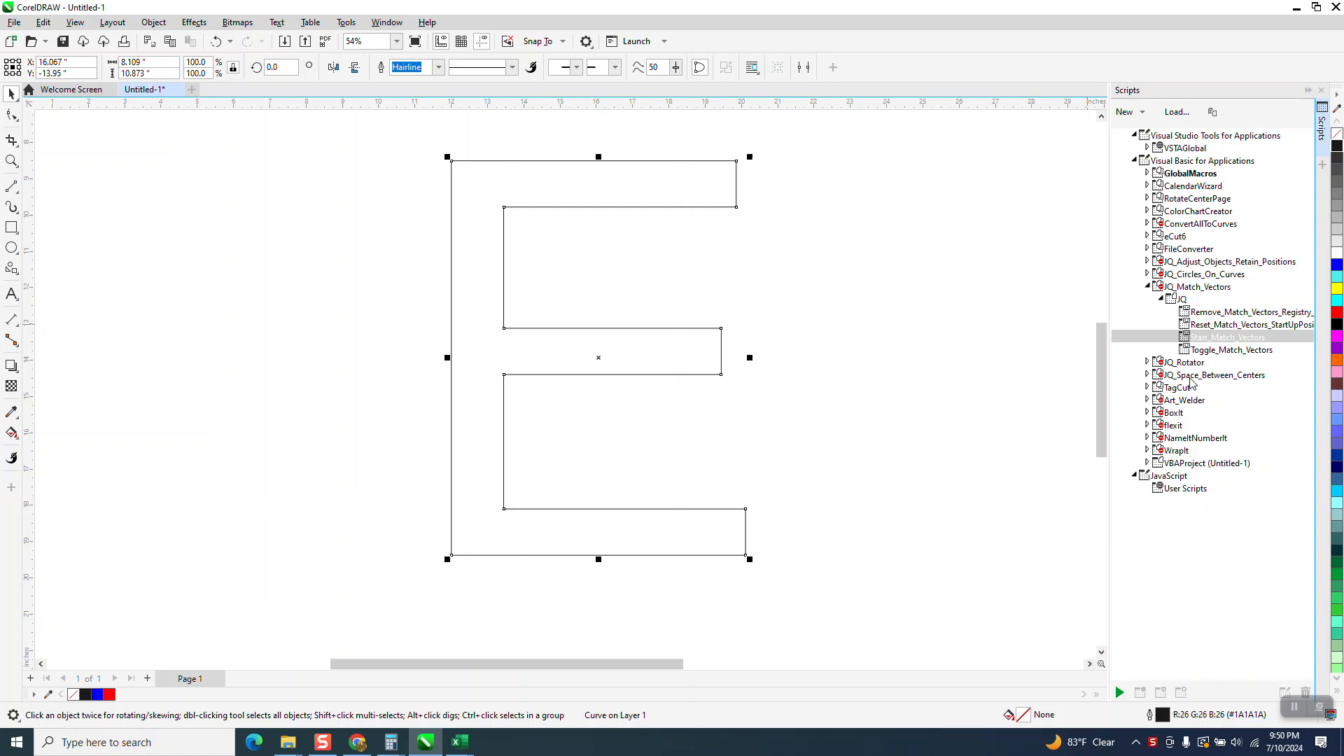
- Collapse IQ_Match_Vectors, expand IQ_Circles_On_Curves and select Start_Circles_on_Curves
left_click(1149, 298)
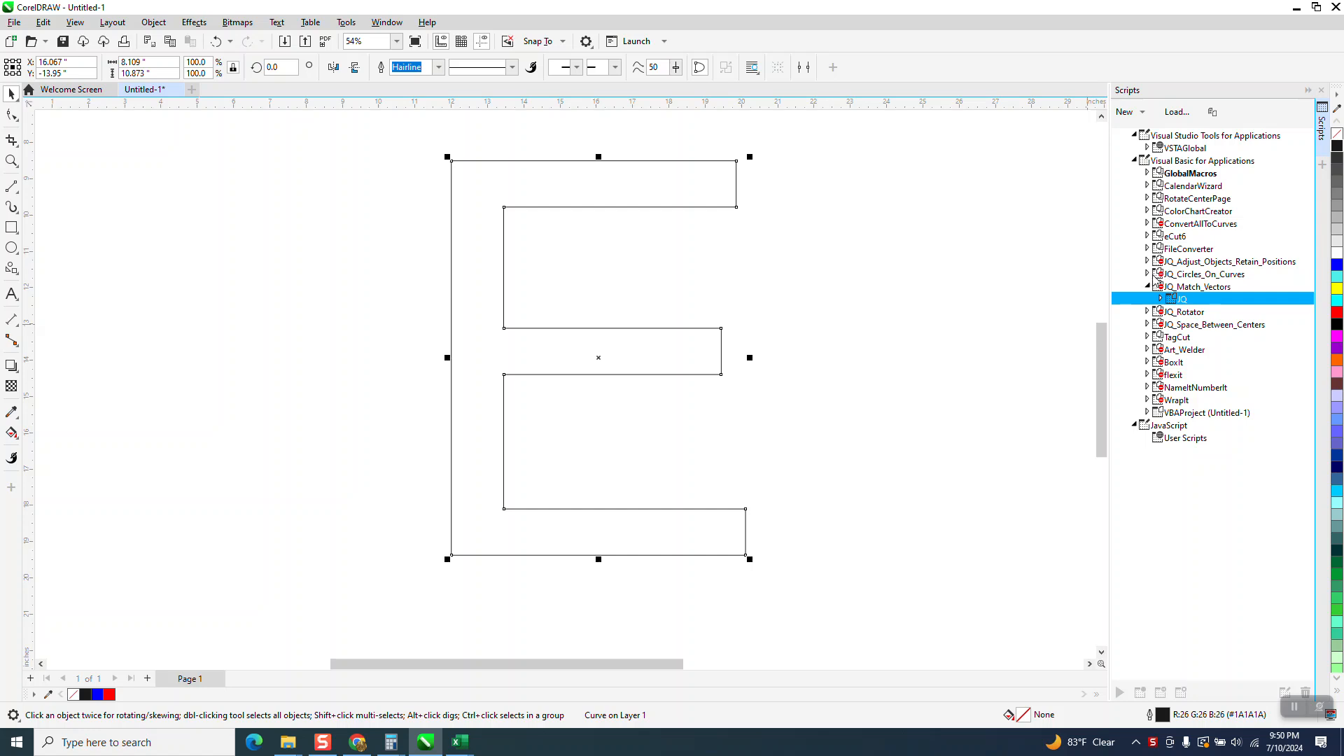
left_click(1147, 273)
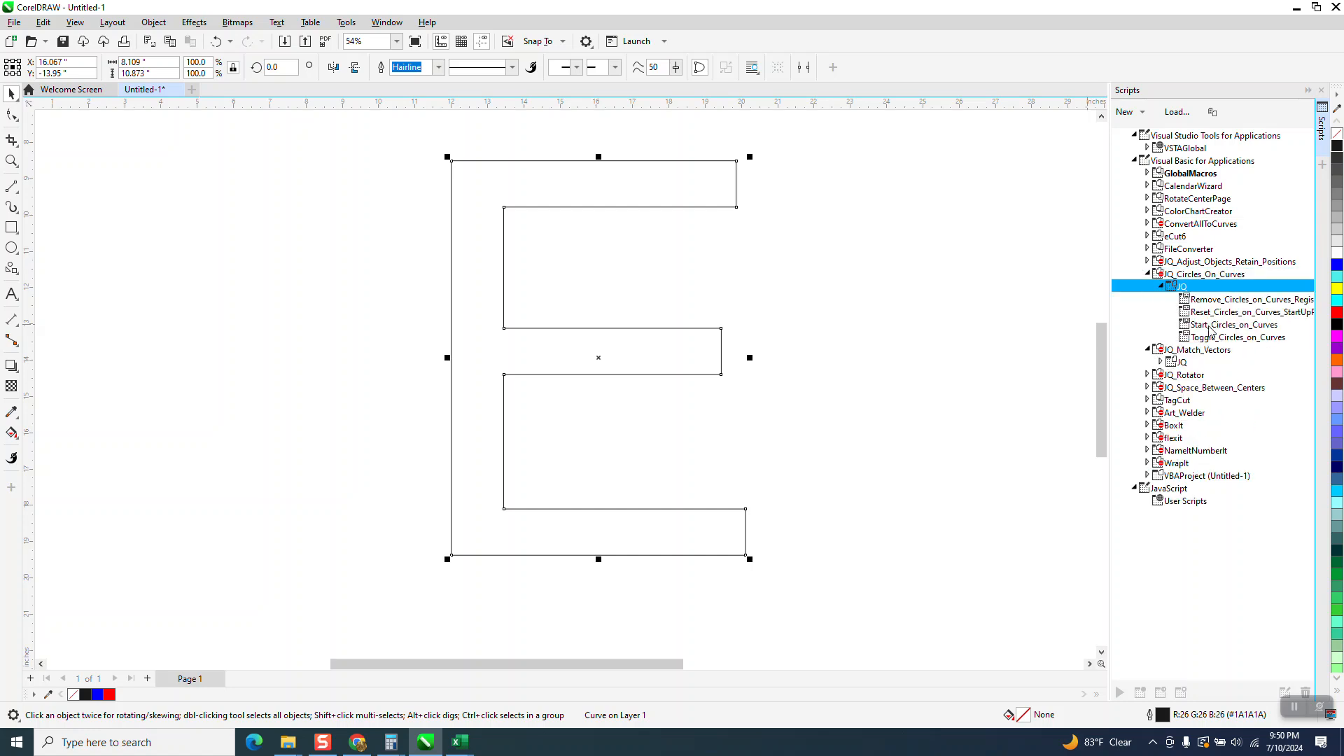
left_click(1235, 323)
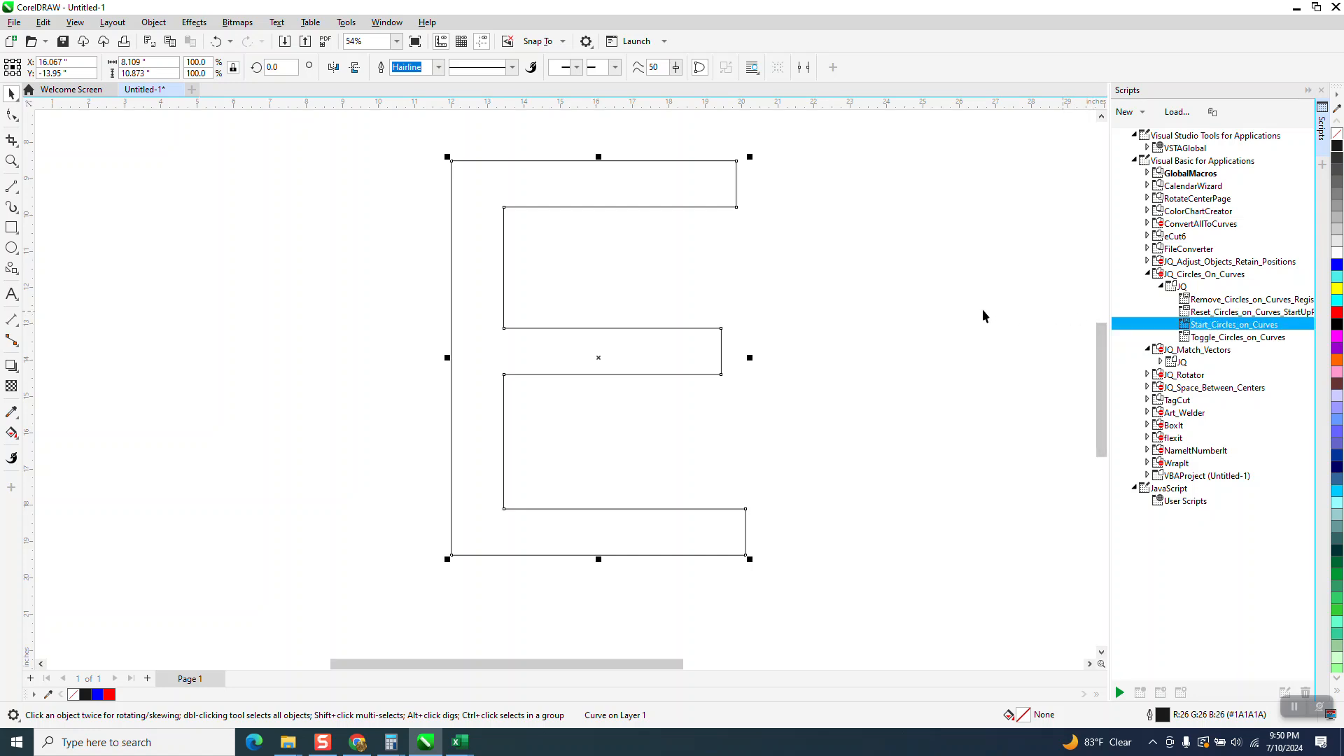
- Run Circles on Curves with 0.5 in diameter and 1 in spacing, creating 68 red circles on the E
double_click(1231, 324)
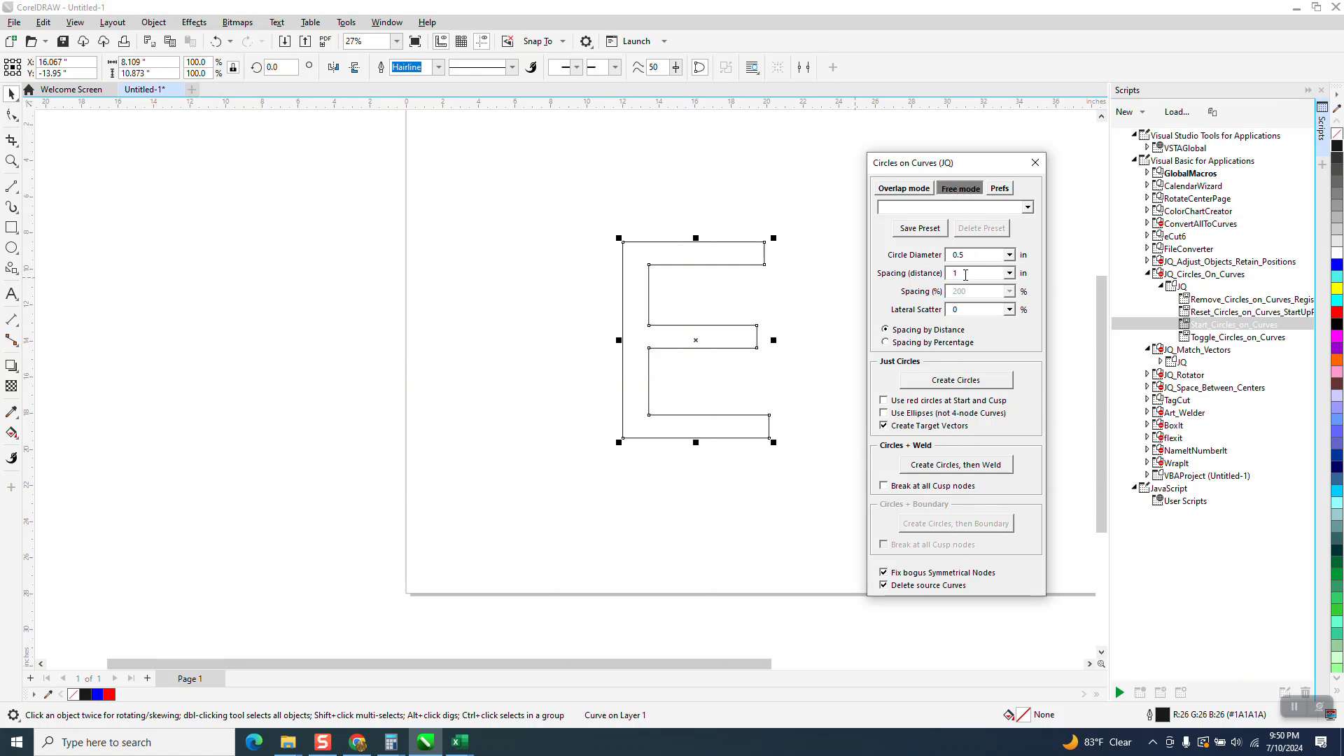
mouse_move(964, 273)
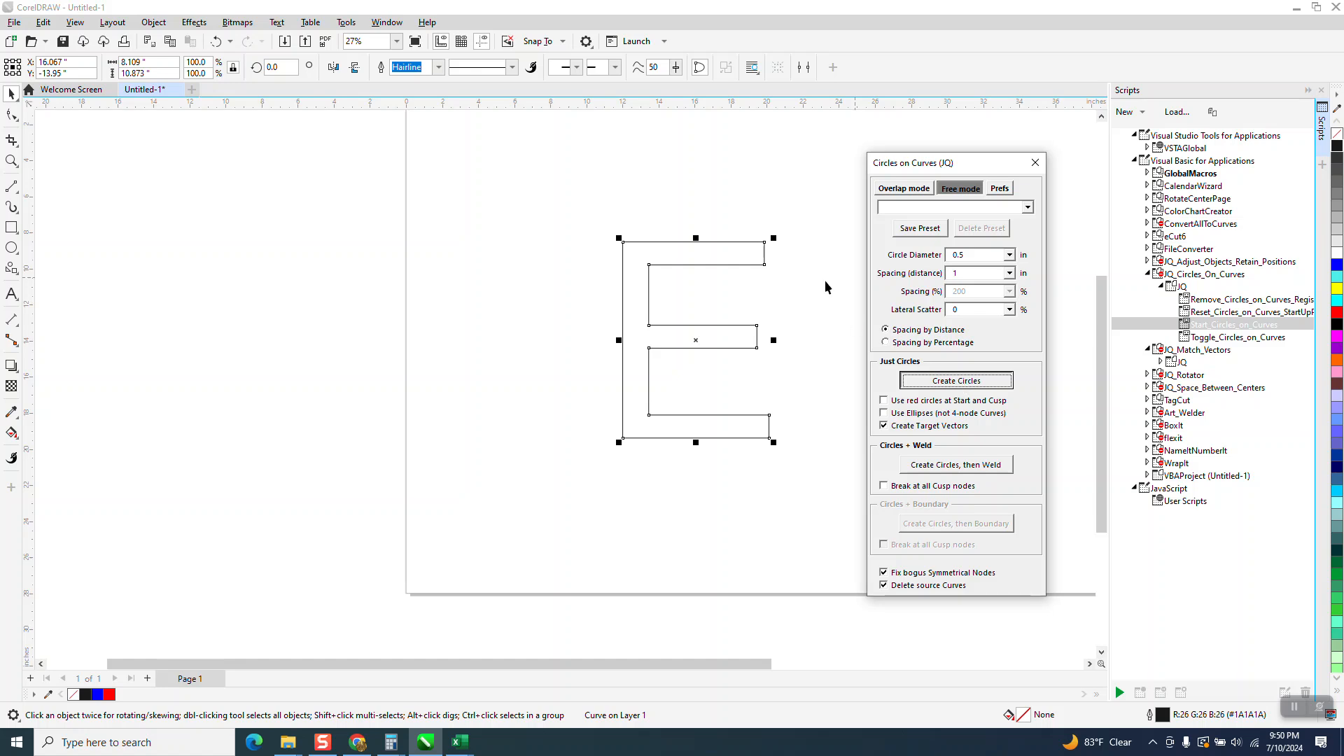
left_click(955, 379)
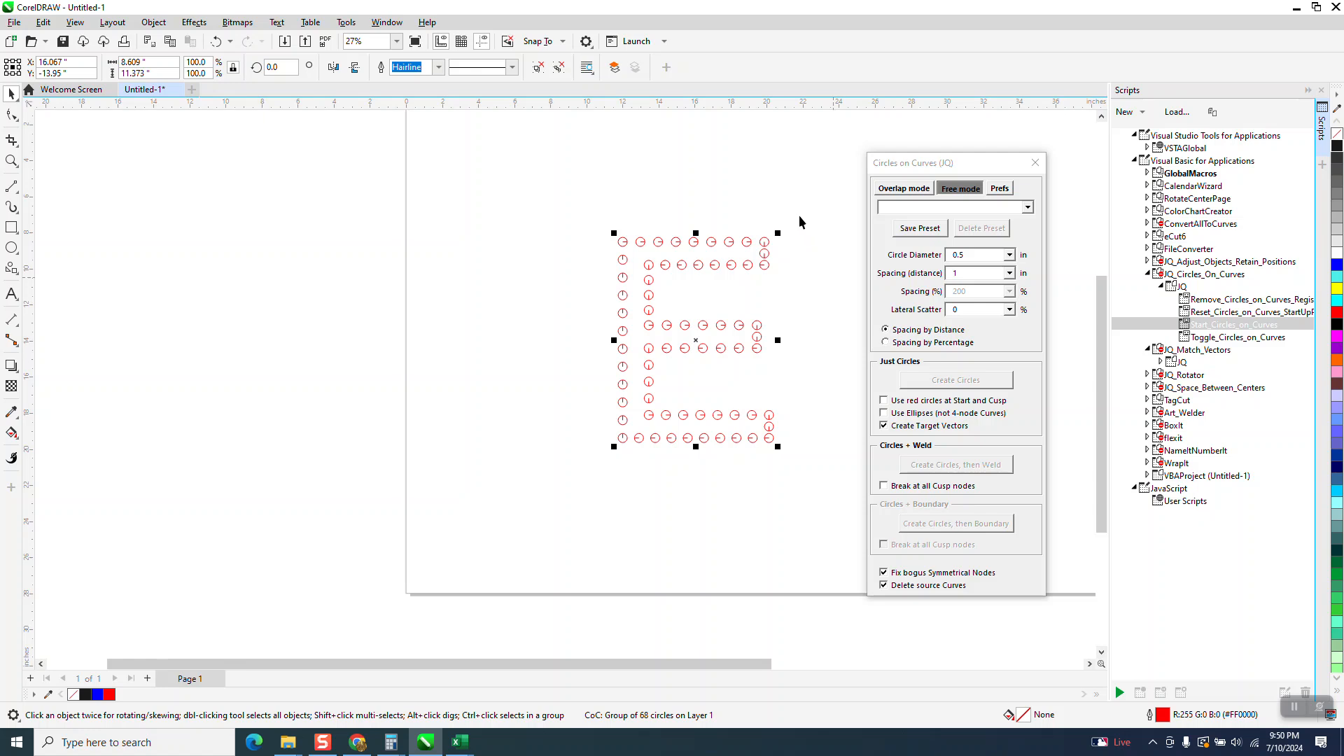
left_click(12, 161)
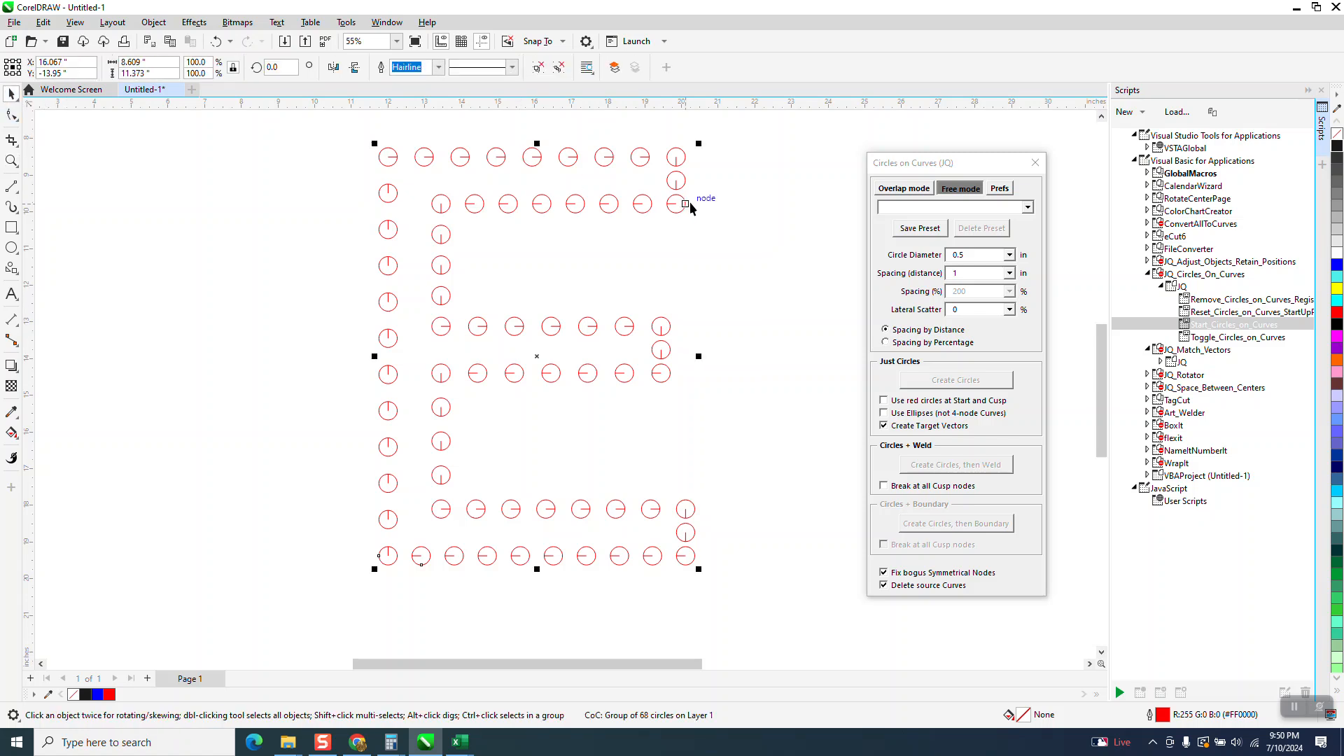
mouse_move(712, 208)
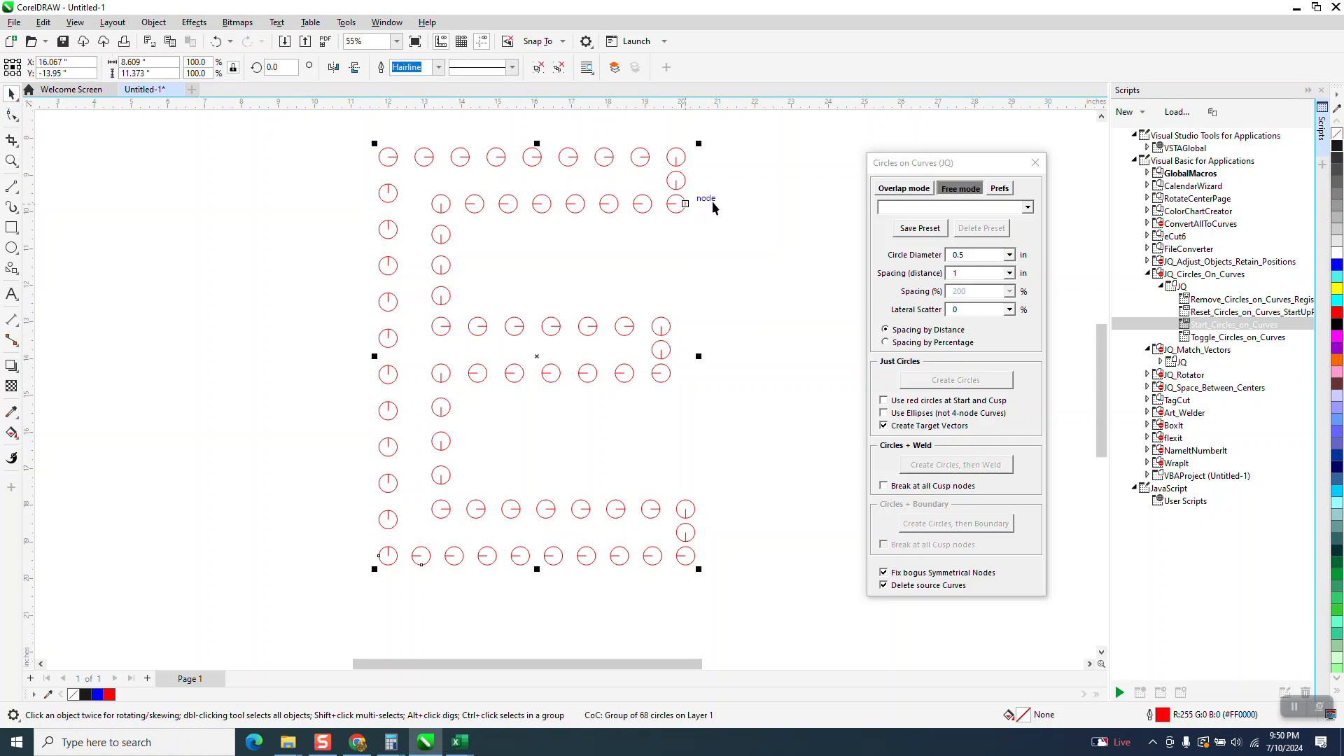
mouse_move(686, 163)
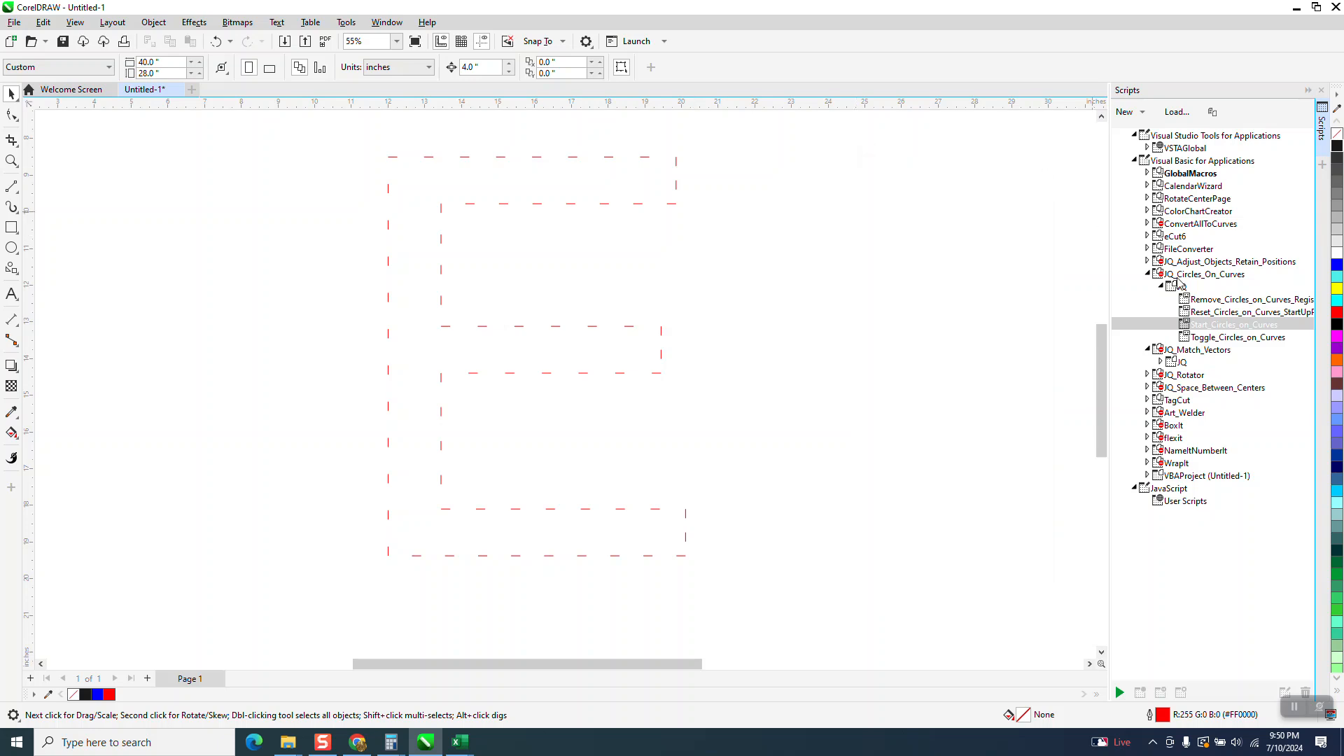
- Collapse the Circles on Curves folder and expand IQ_Match_Vectors to reveal Start_Match_Vectors
left_click(1162, 286)
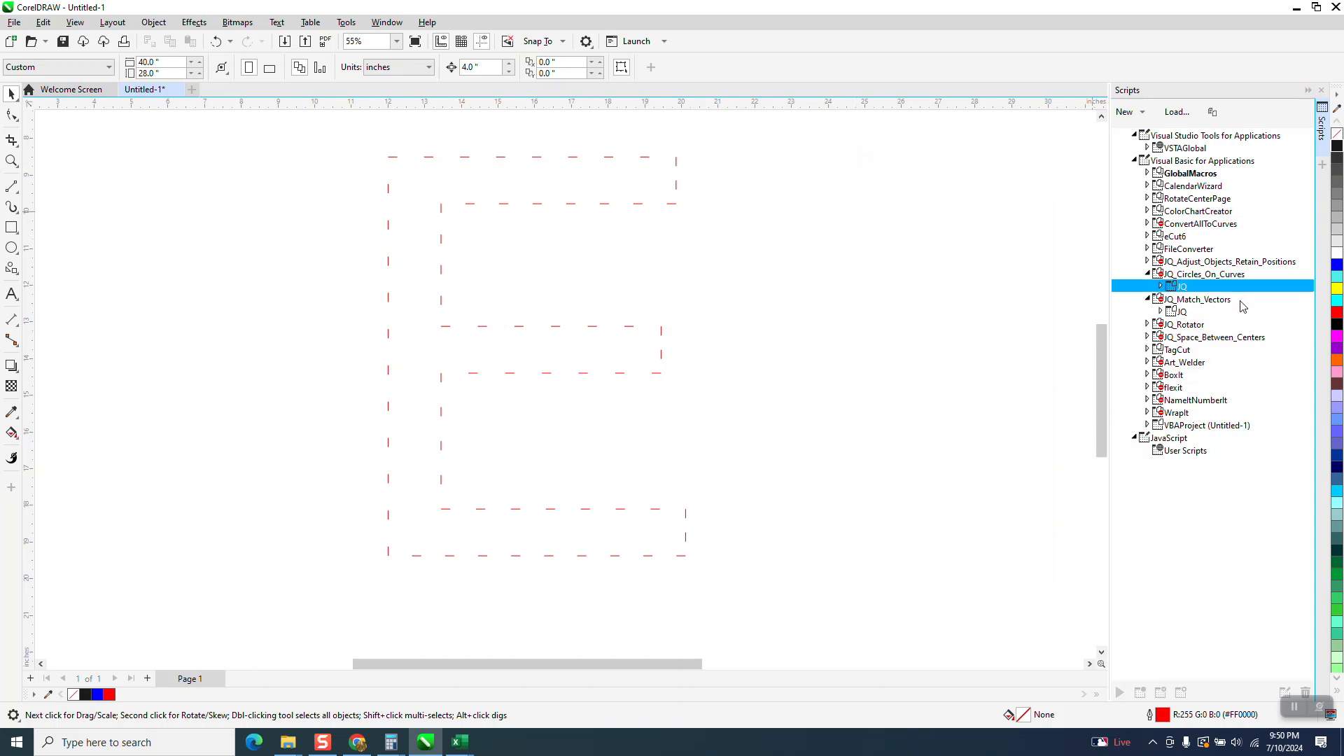
left_click(1161, 311)
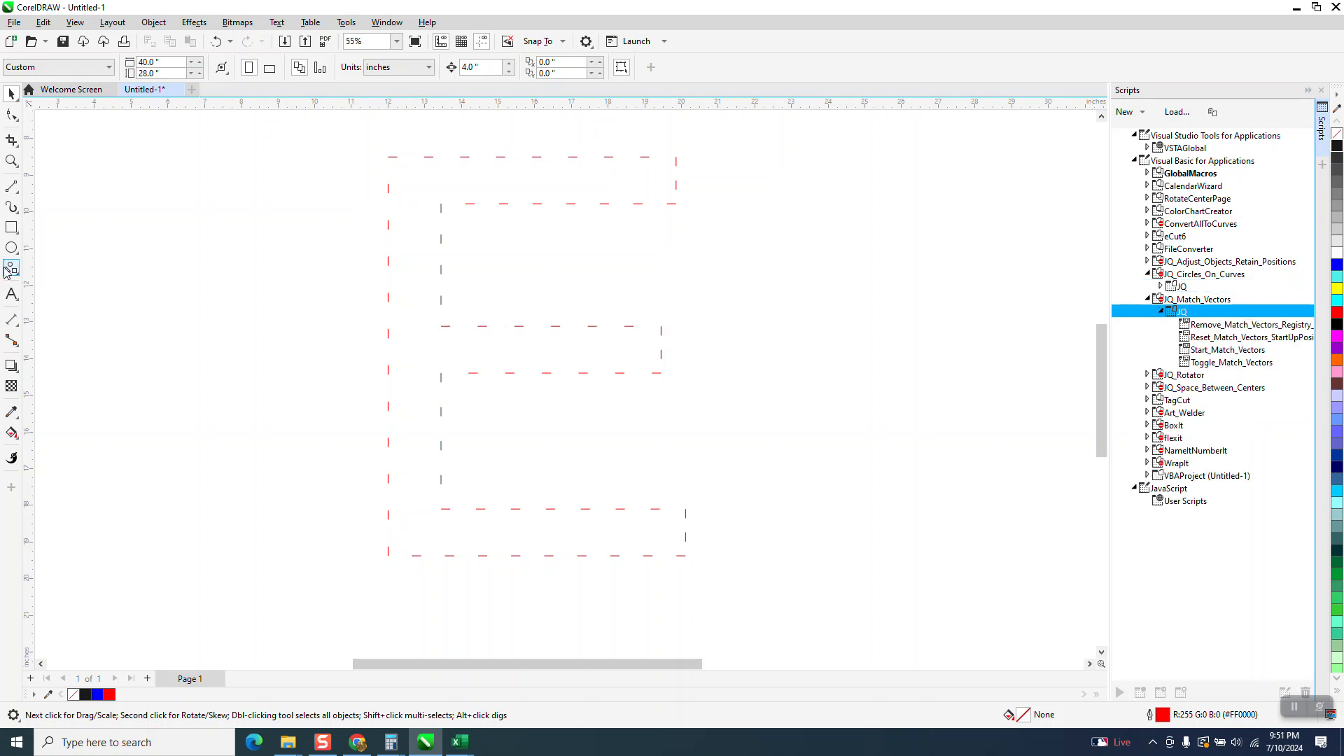
- Draw a Common Shapes arrow beside the E and fill it black
left_click(12, 267)
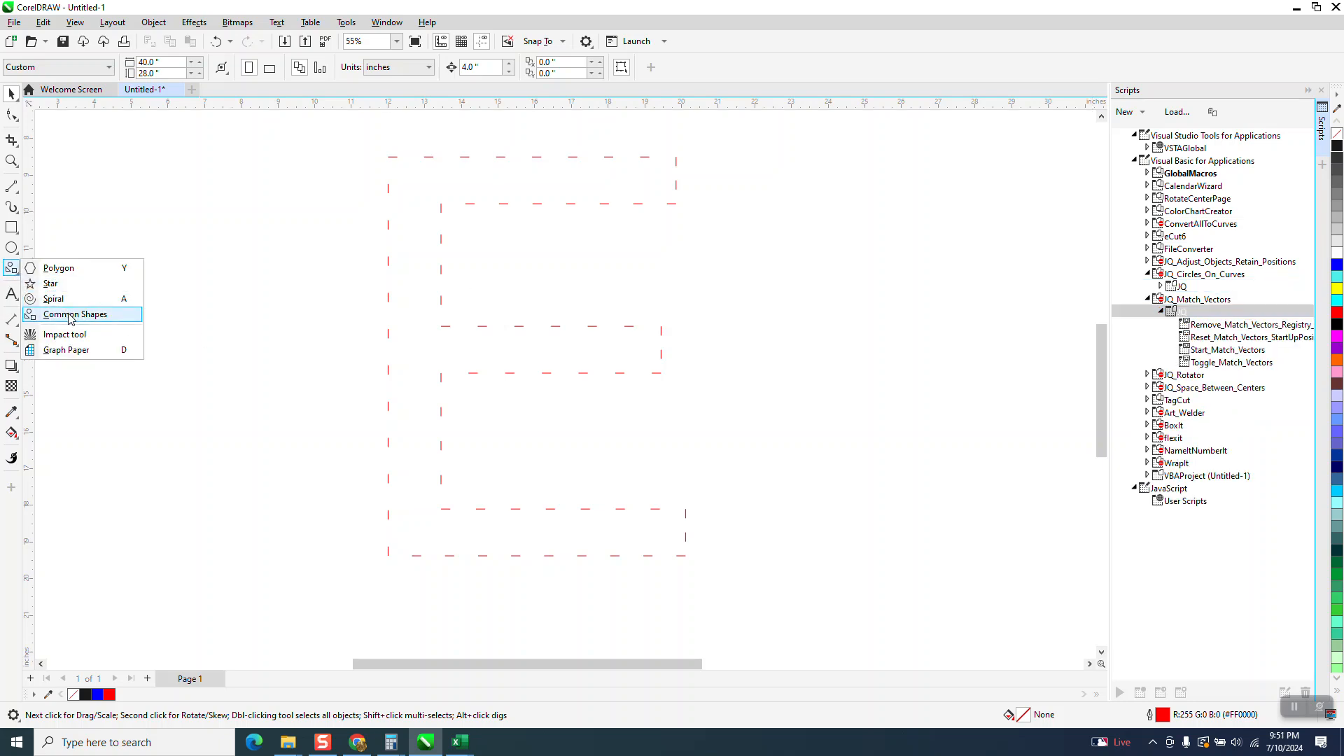
left_click(76, 314)
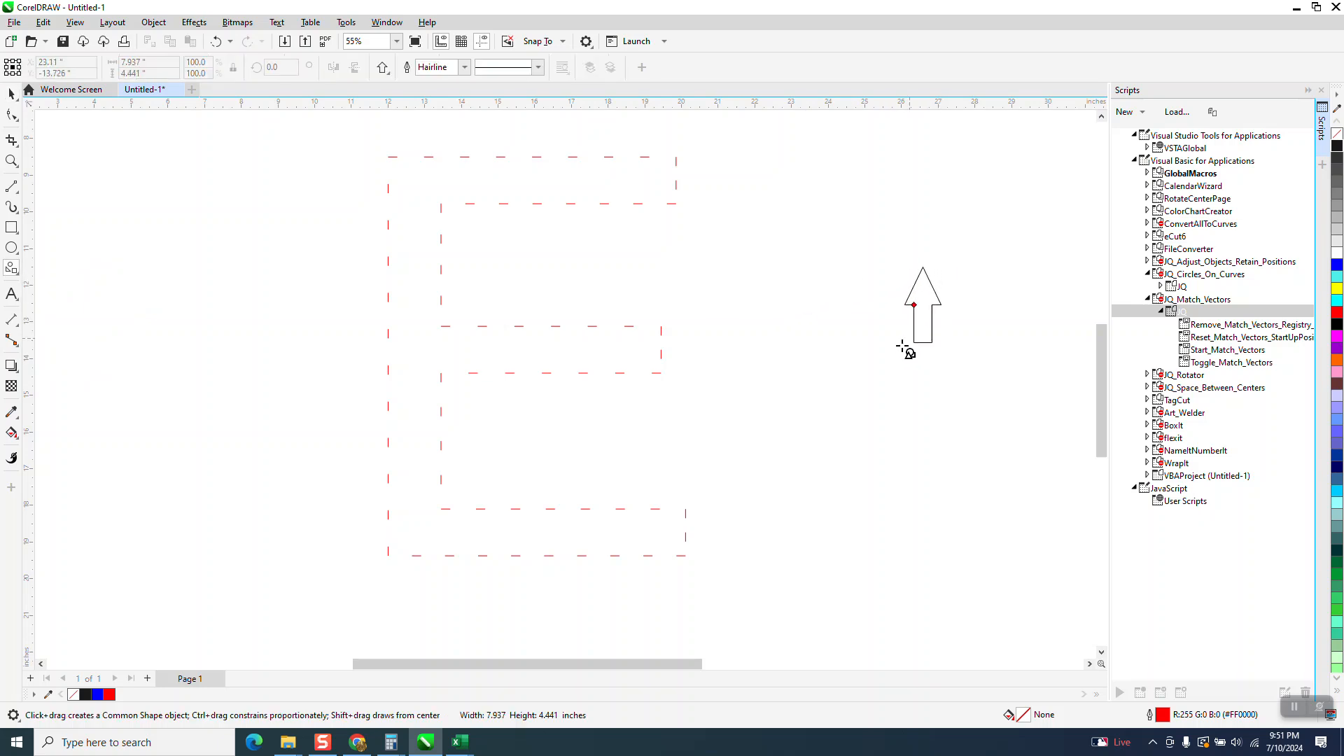
left_click(917, 322)
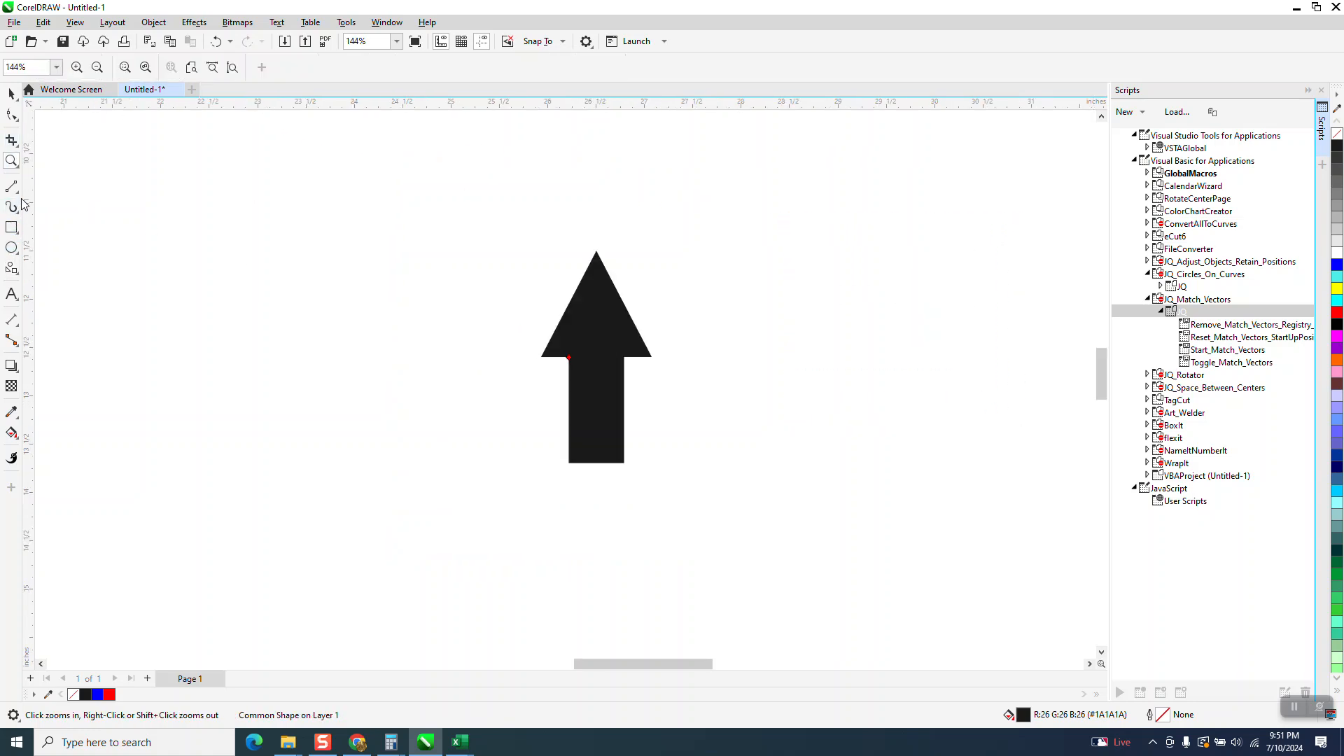
- Draw a 2-point line from the arrow's base to its tip
left_click(13, 186)
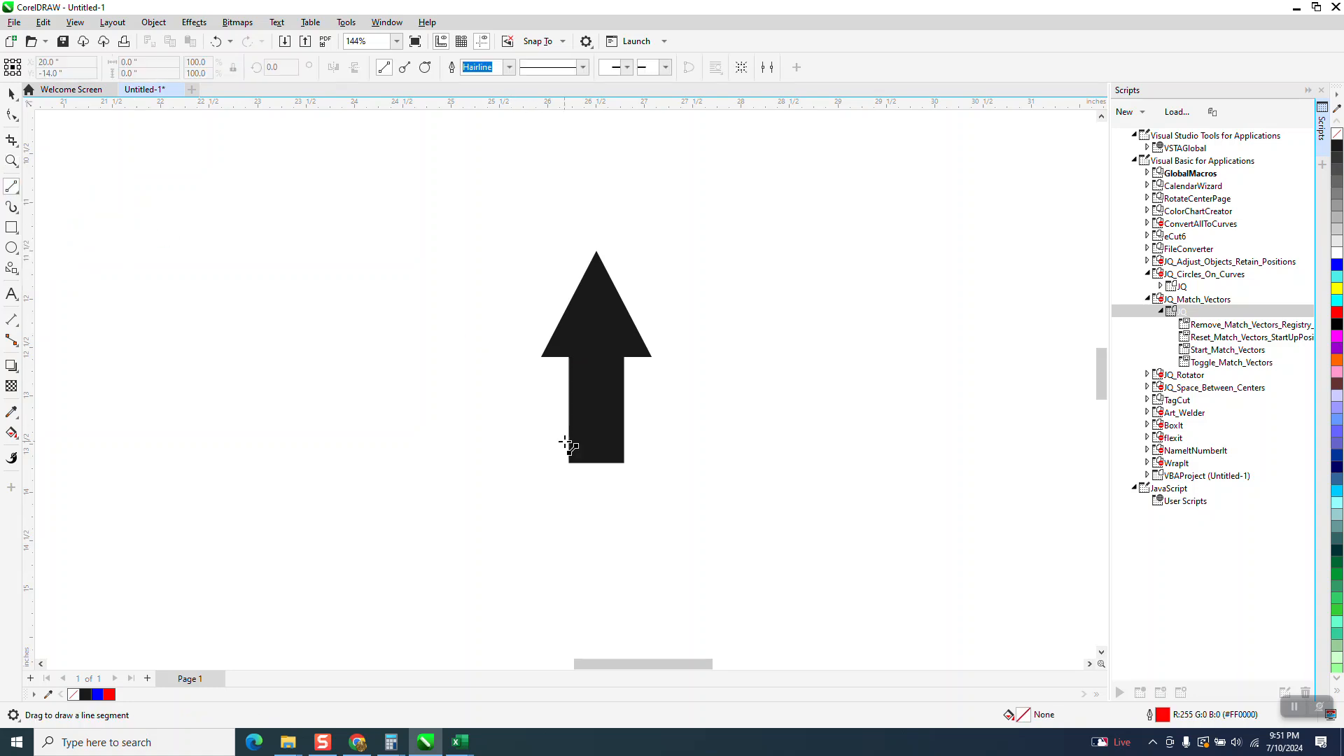
left_click_drag(570, 444, 594, 275)
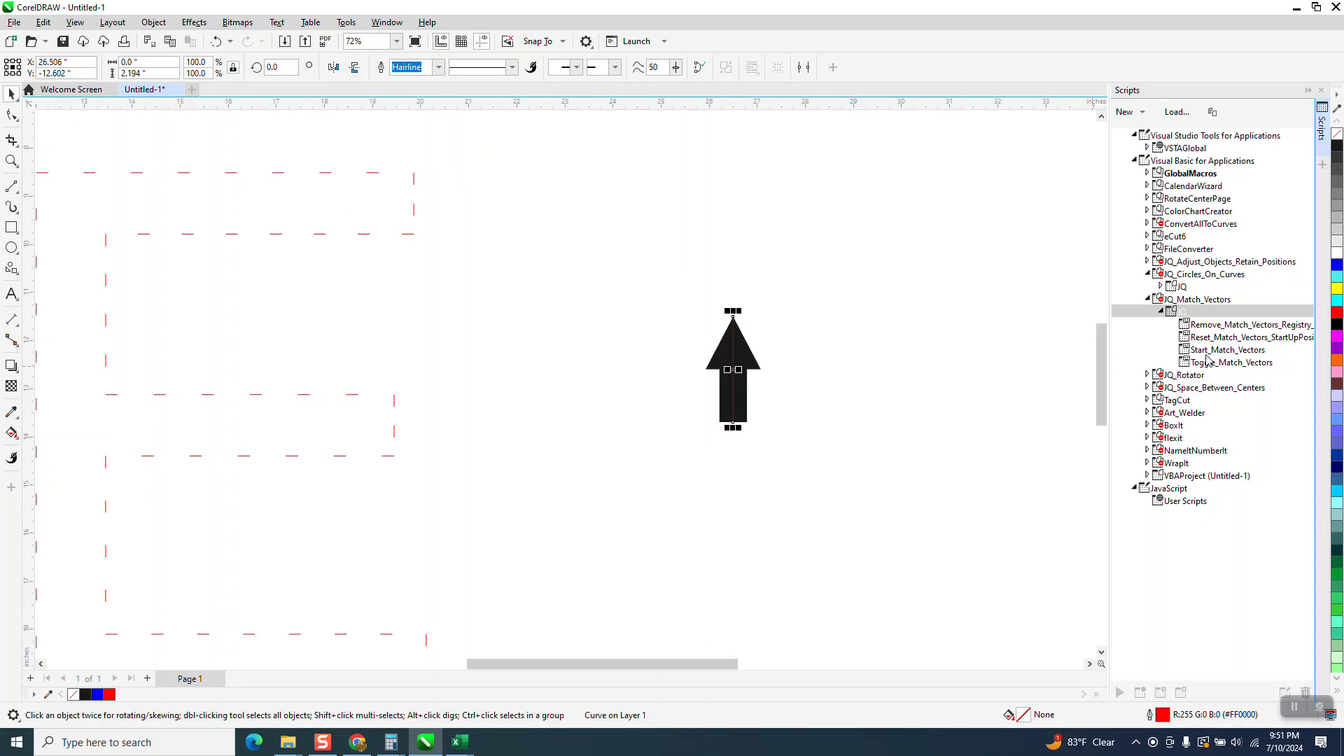
- Run Start_Match_Vectors, tag the line as source vector against 68 targets, and select the arrow
double_click(1227, 350)
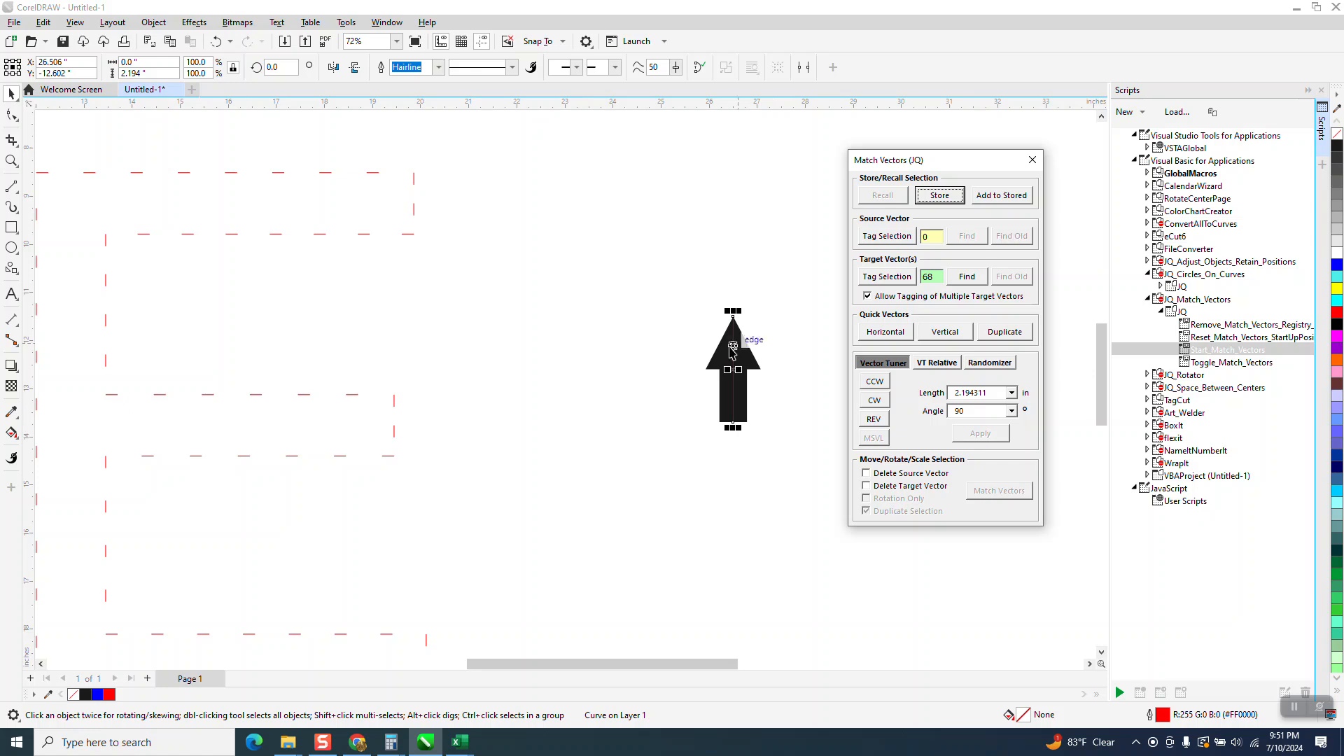
mouse_move(815, 307)
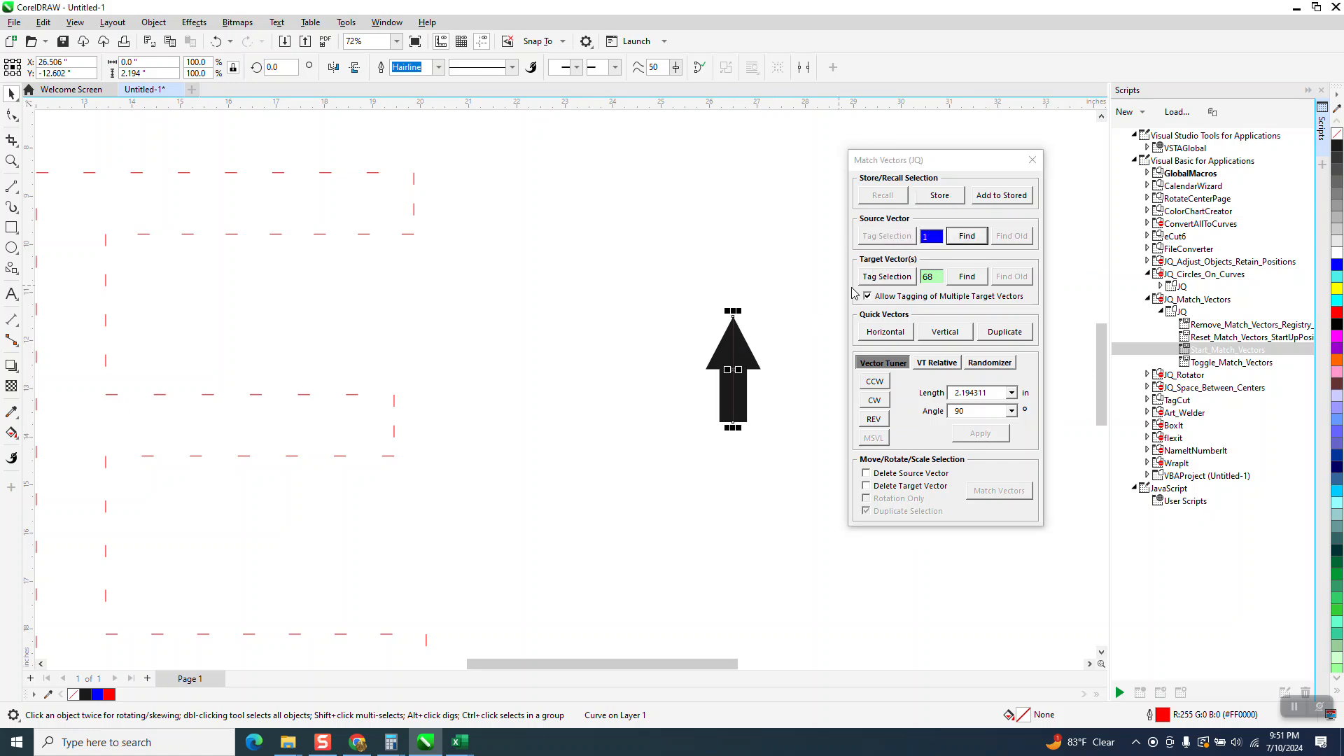
mouse_move(807, 311)
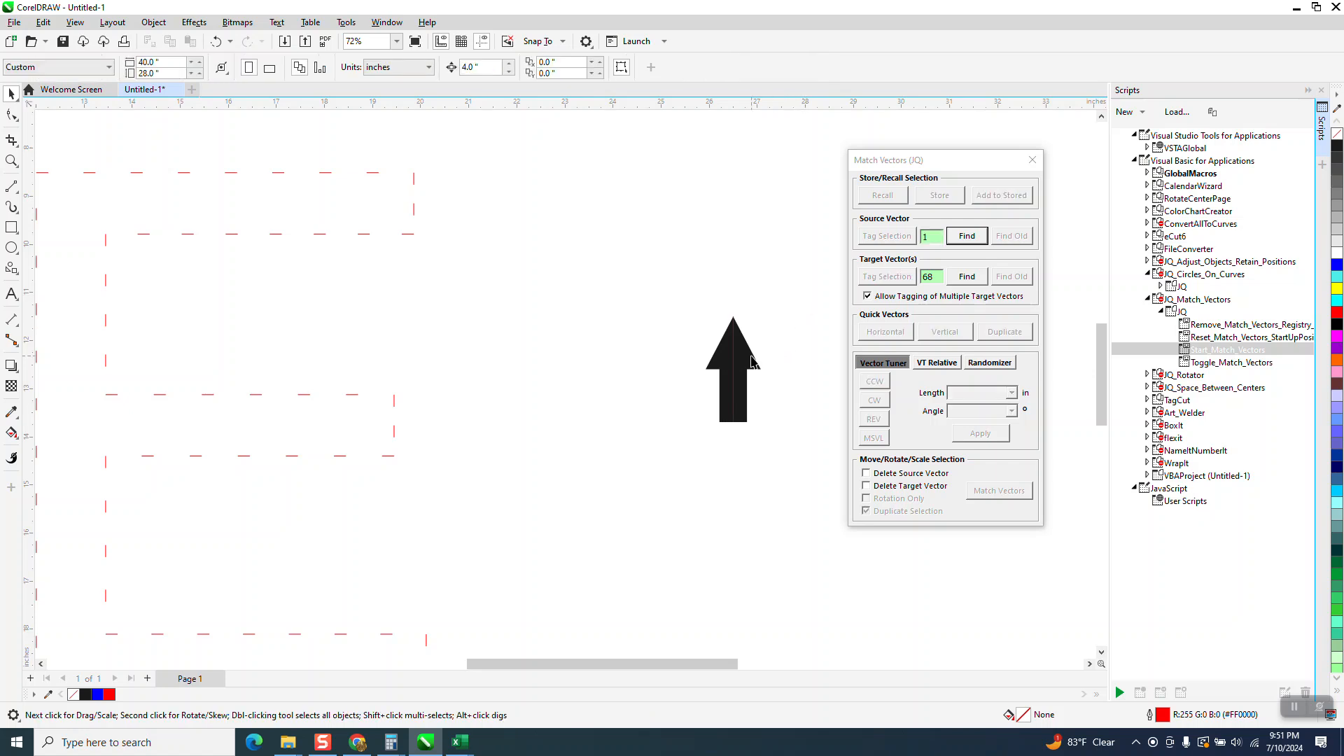
left_click(731, 370)
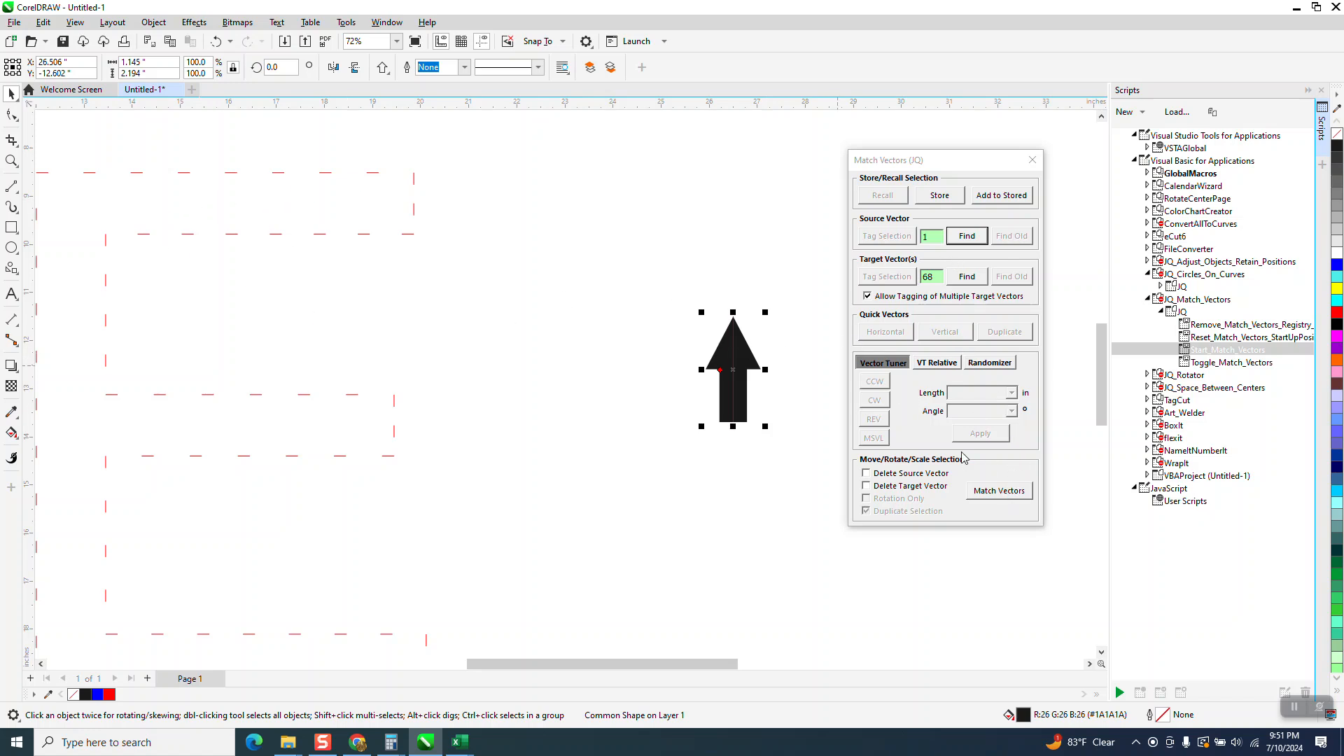
left_click(998, 490)
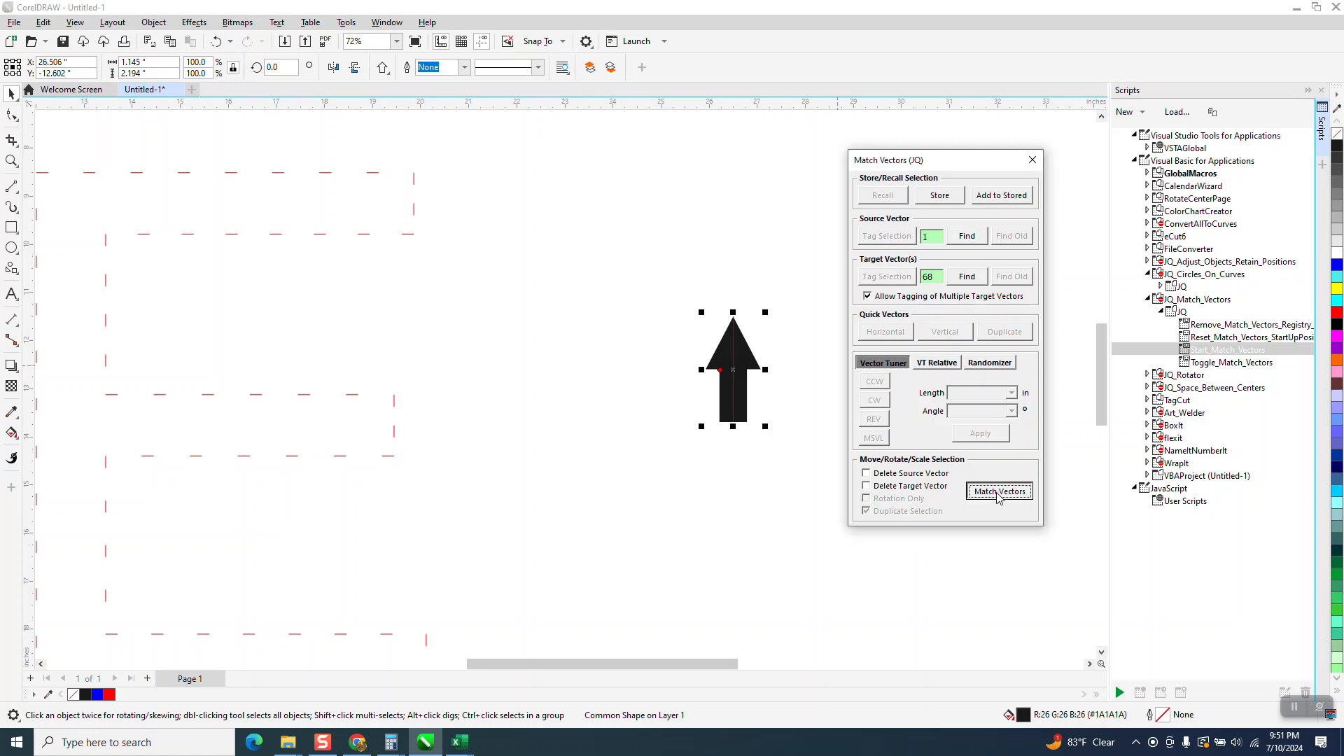
mouse_move(479, 312)
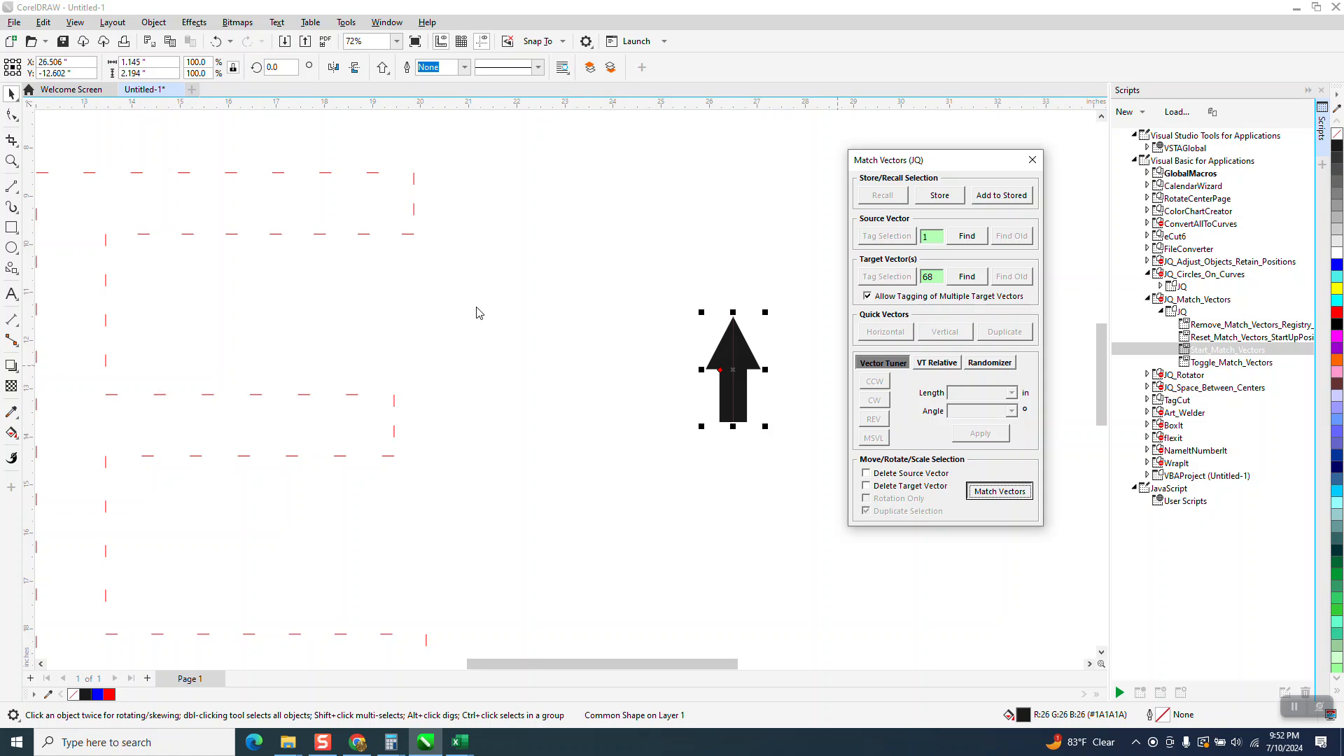
- Match Vectors to copy the arrow onto all 68 dashes, then zoom around the arrowed E to inspect it
left_click(999, 490)
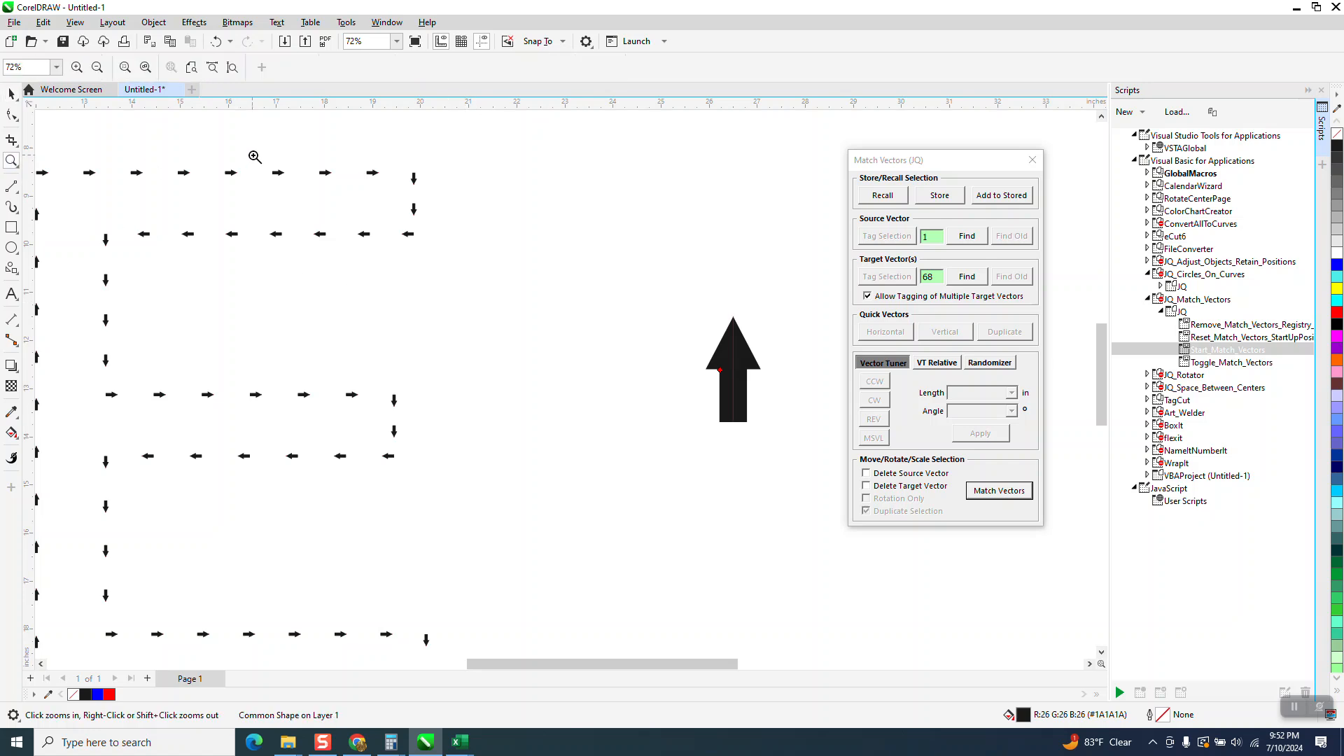
left_click(728, 319)
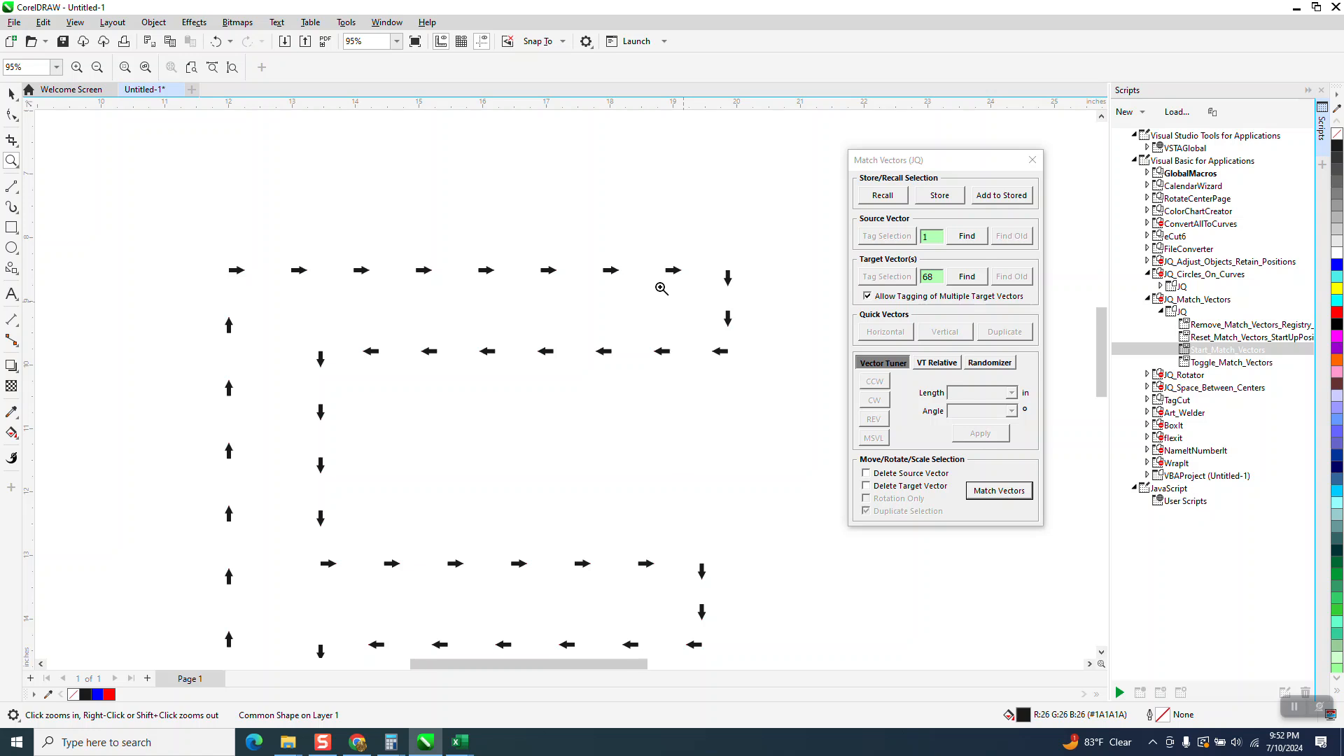
left_click(661, 289)
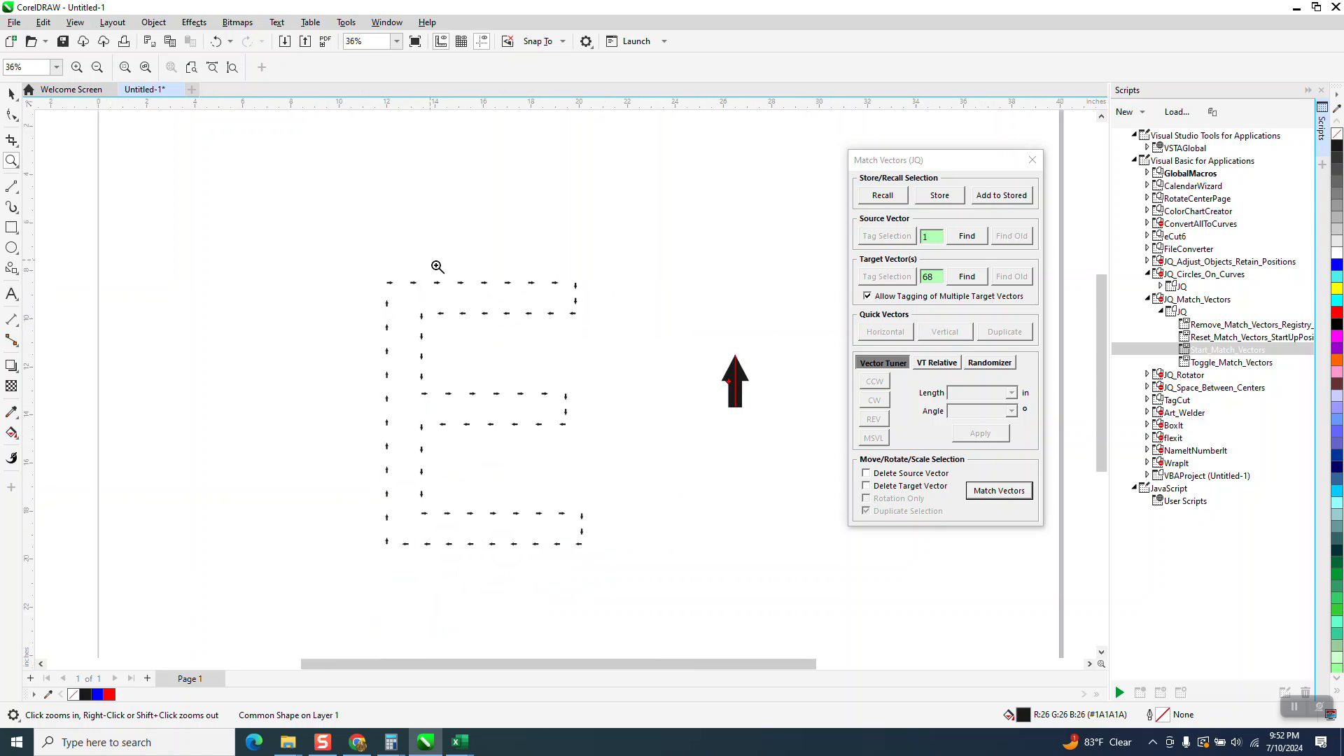
left_click_drag(437, 266, 630, 343)
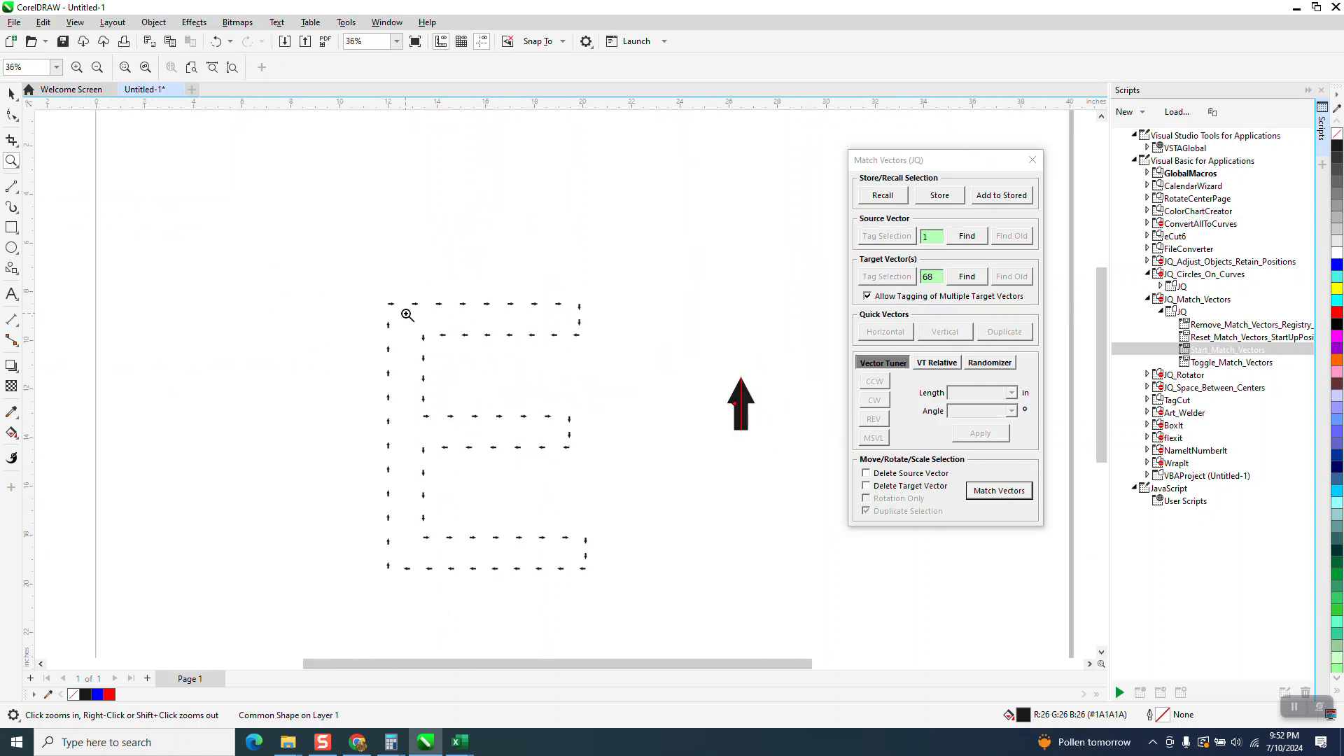
mouse_move(521, 267)
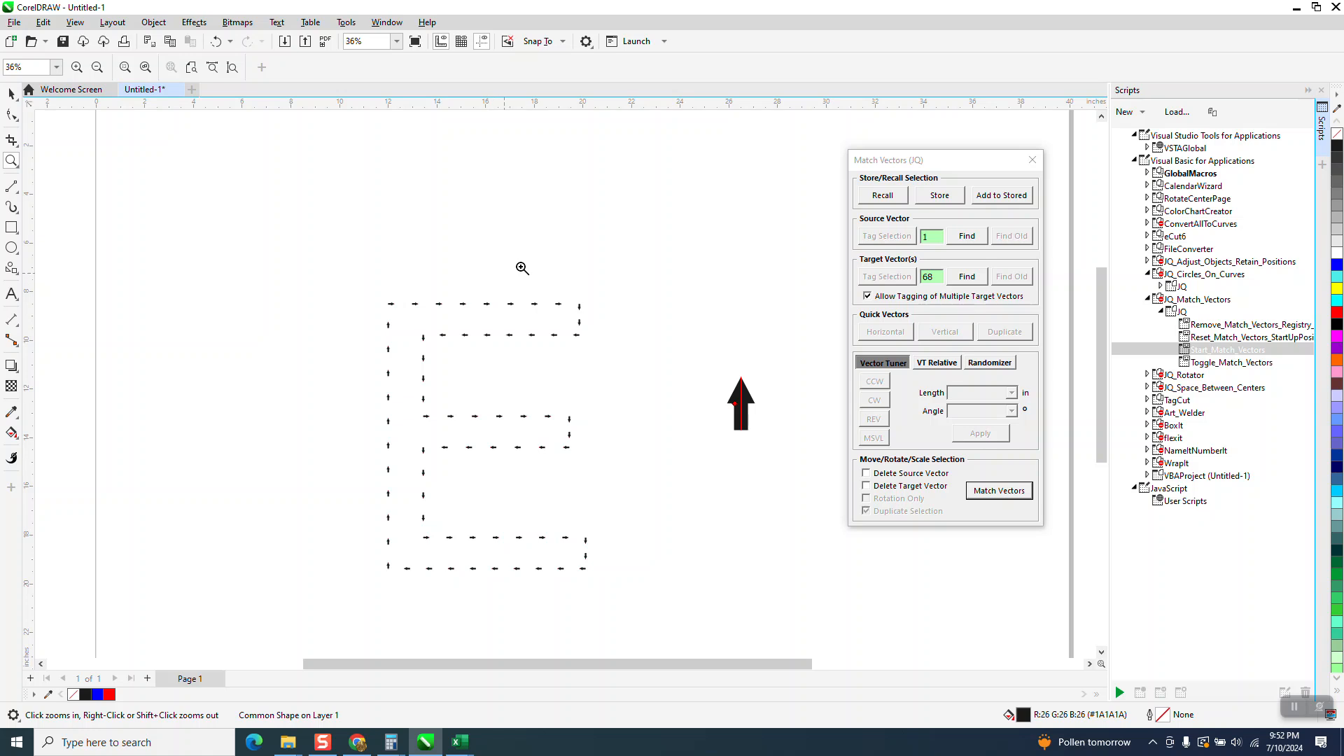
mouse_move(601, 244)
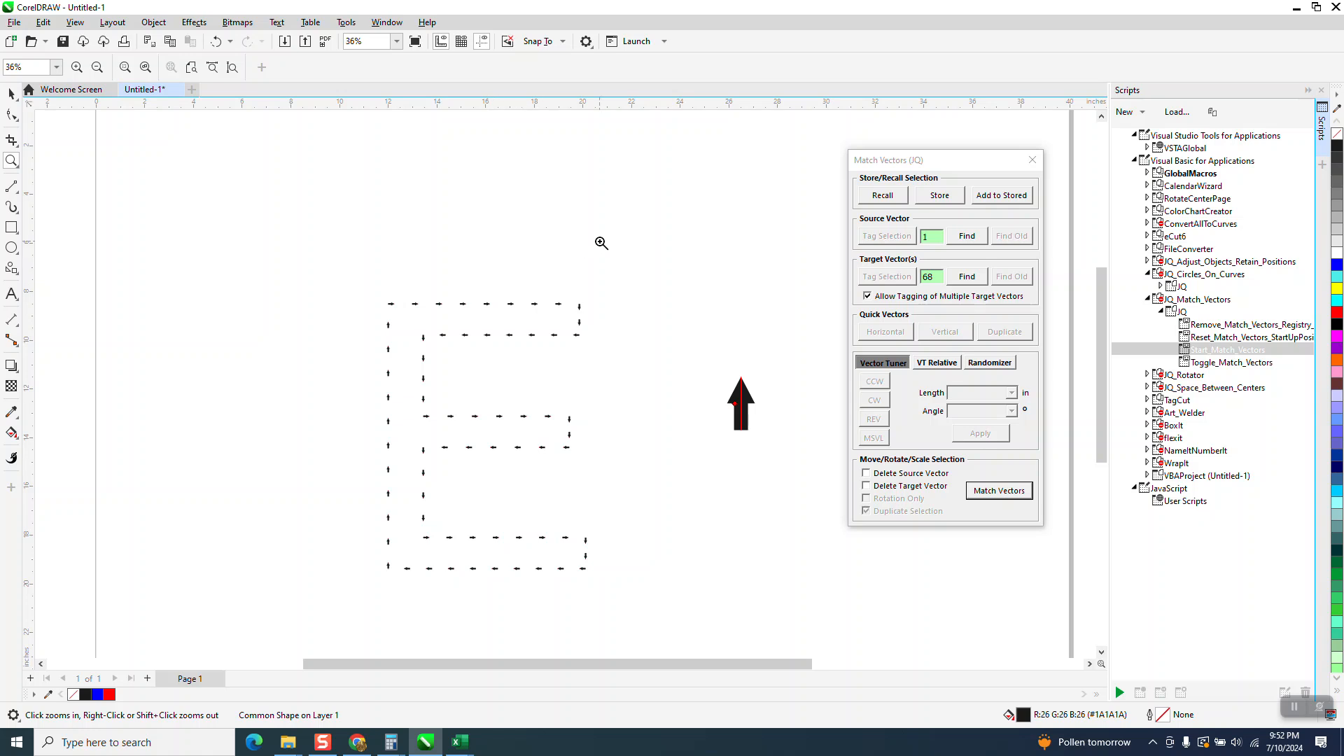
mouse_move(616, 443)
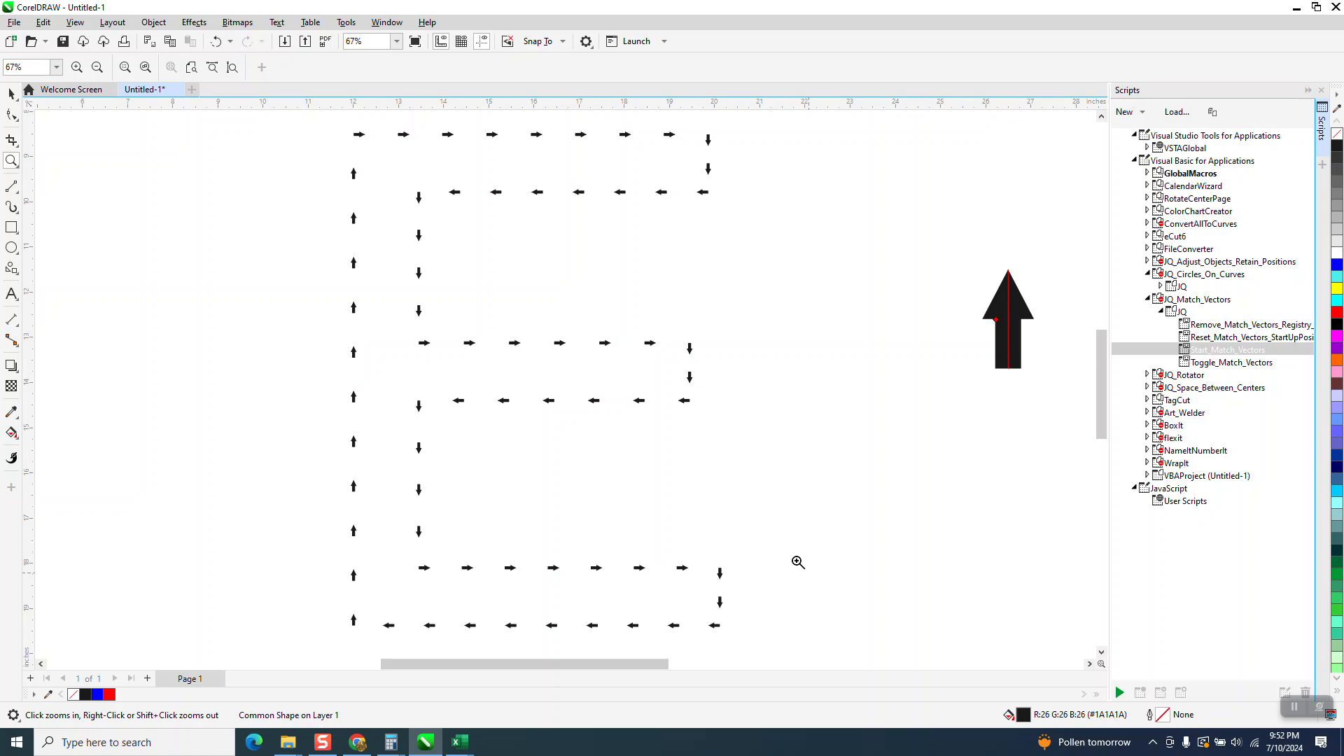
mouse_move(423, 344)
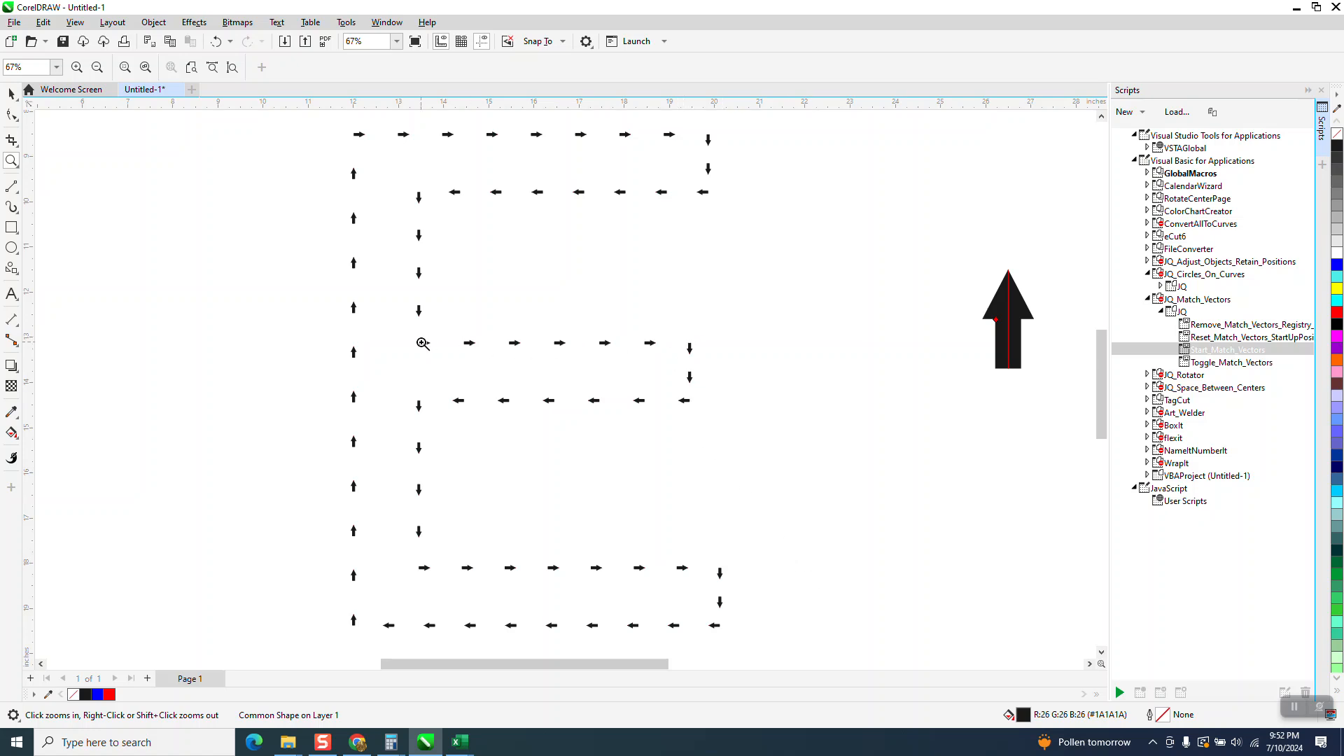
mouse_move(682, 337)
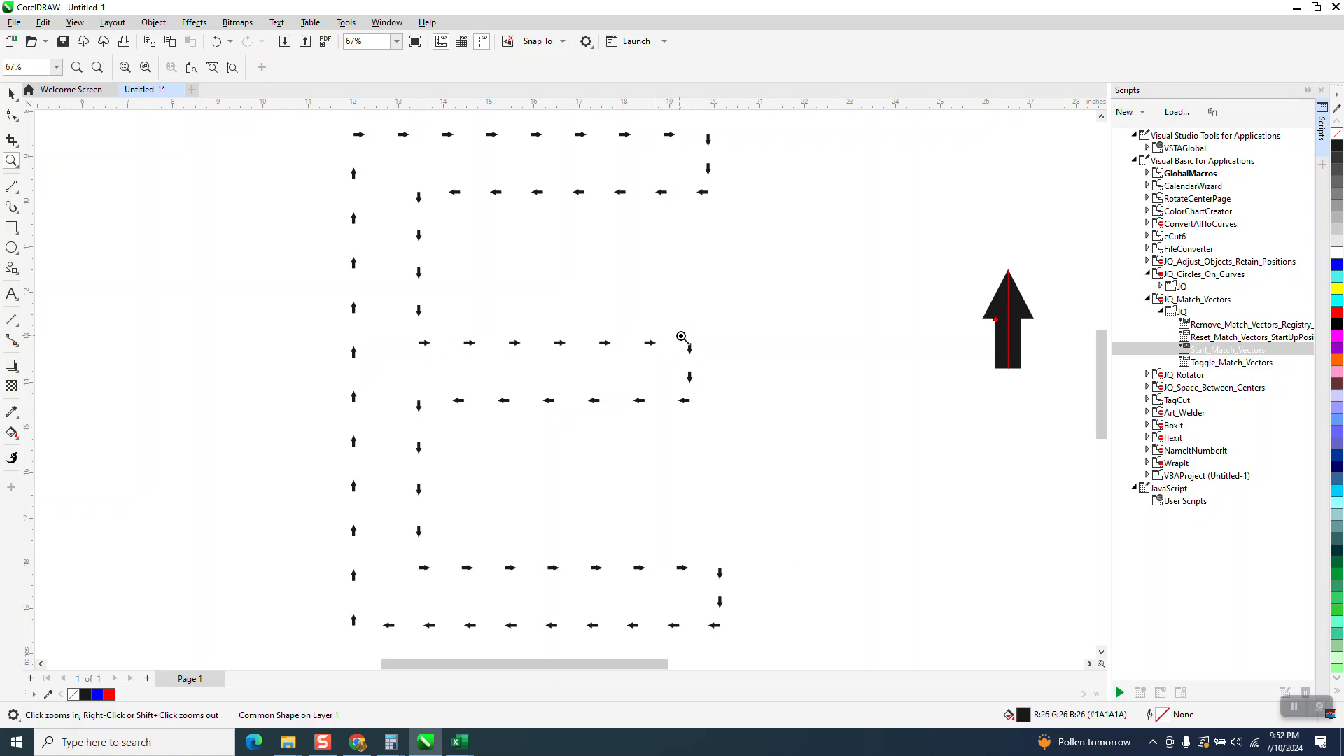
mouse_move(724, 571)
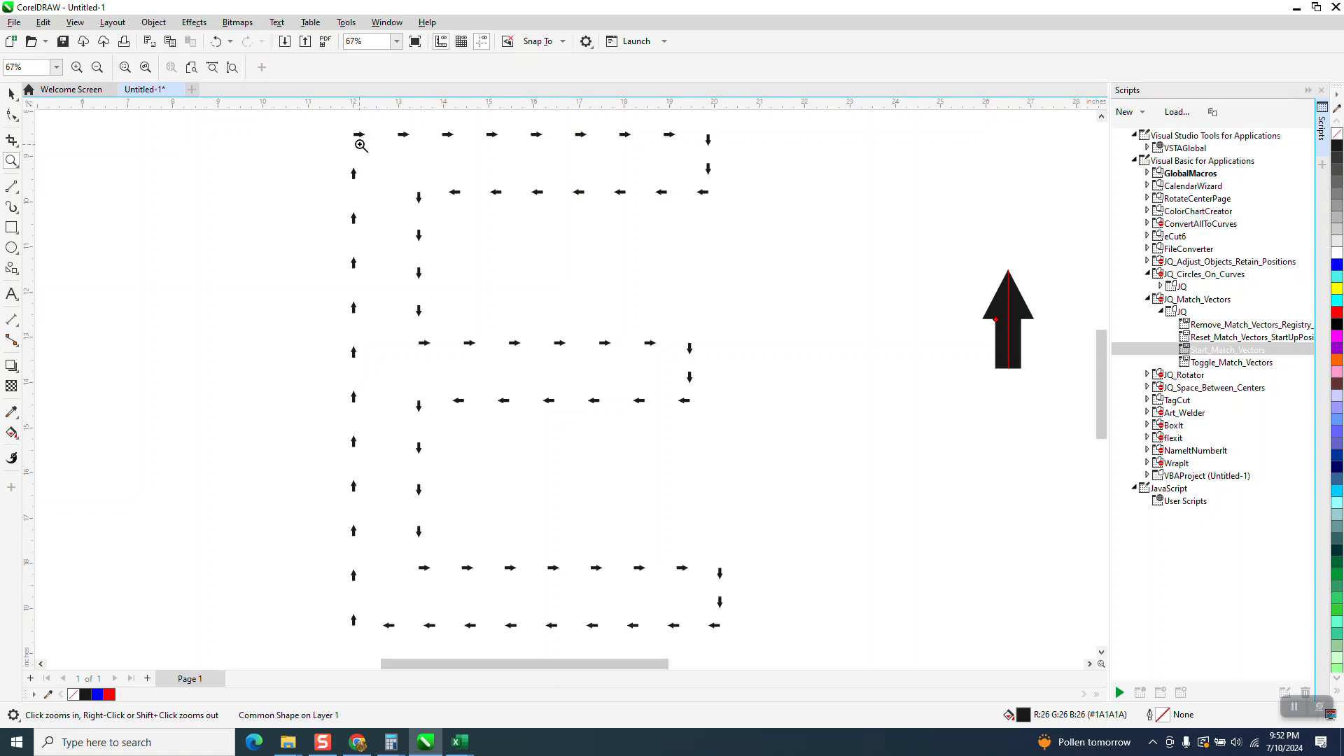
mouse_move(812, 249)
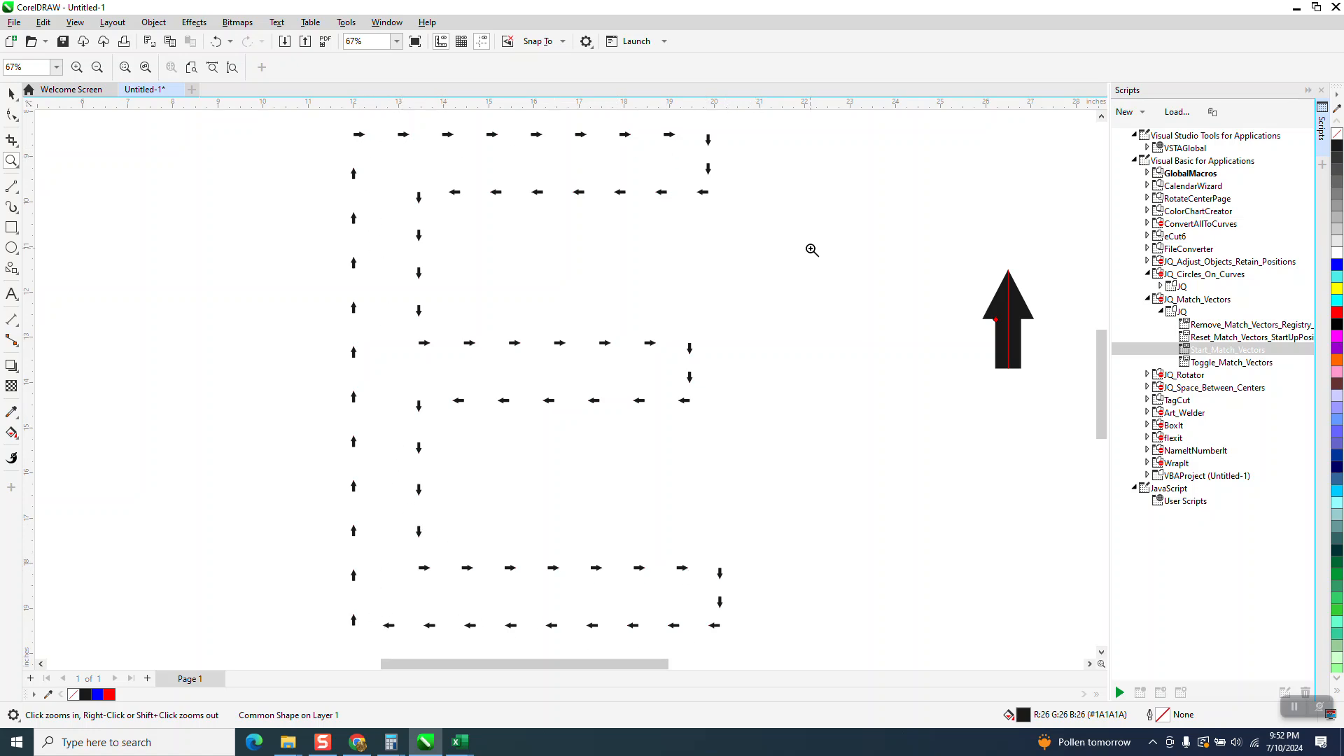